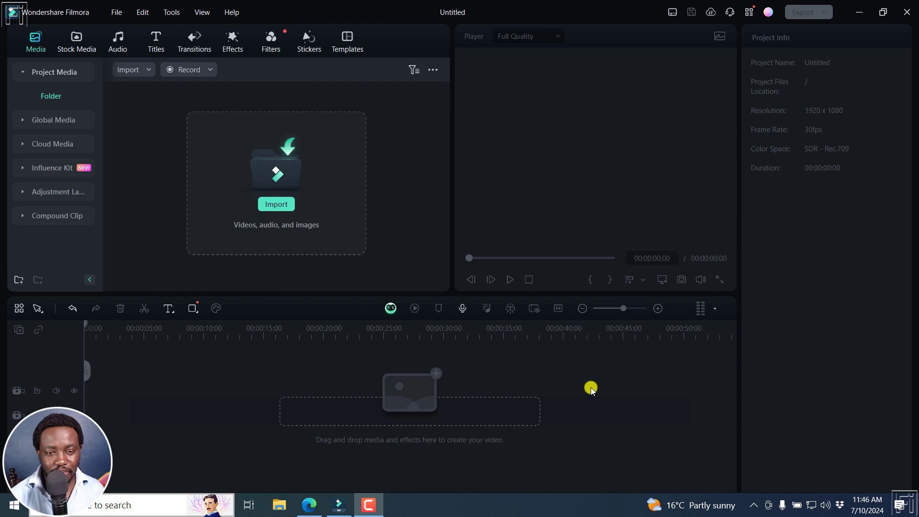
Step: Import Clip 3.mp4 through the Open dialog into Project Media
click(275, 204)
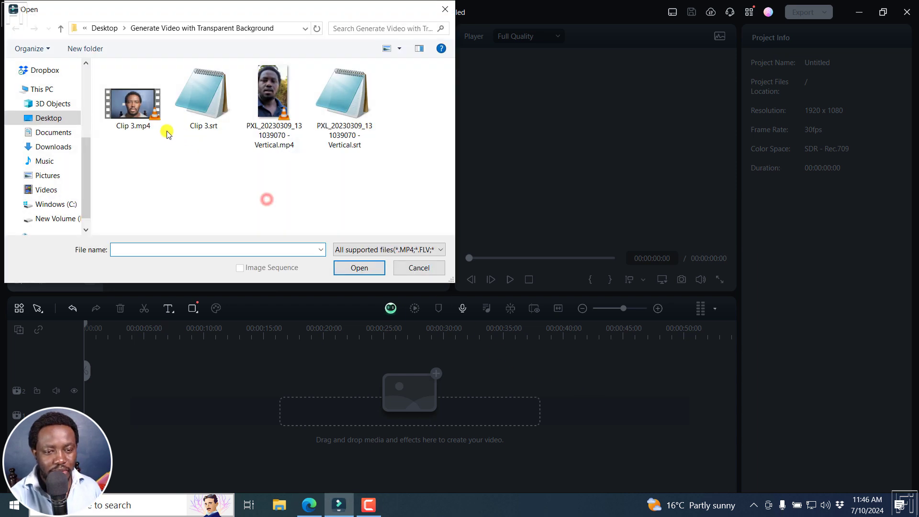
click(359, 267)
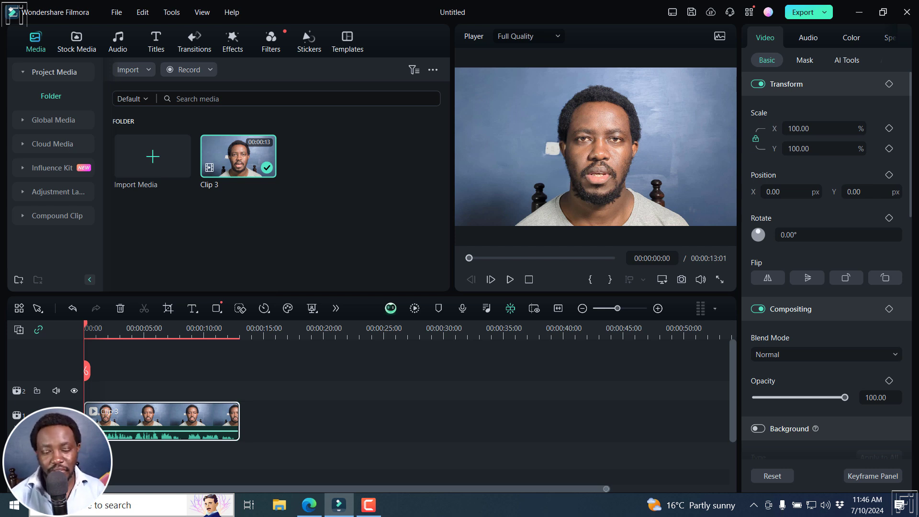
mouse_move(267, 385)
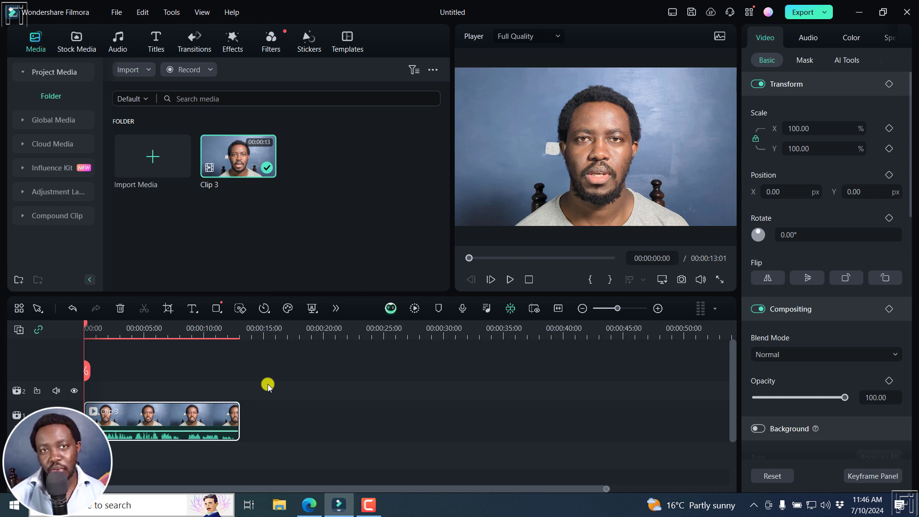
mouse_move(171, 415)
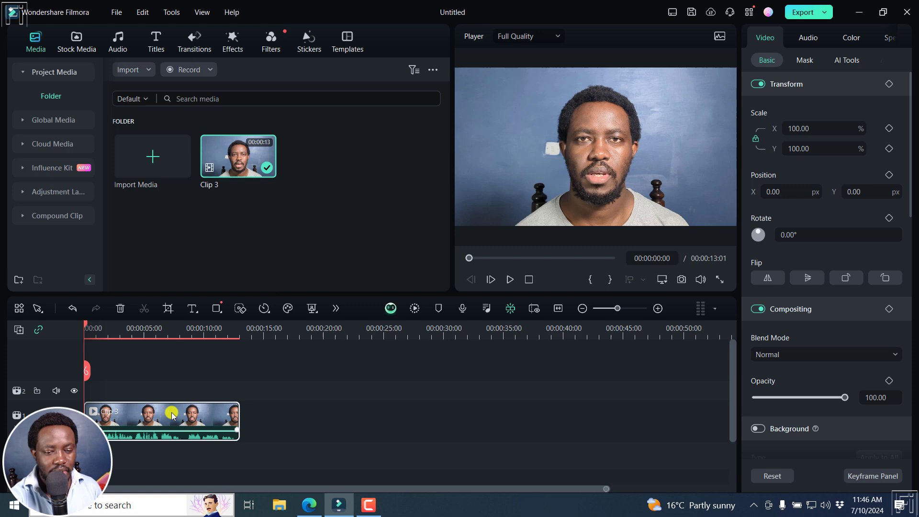
Step: Start Speech-to-Text on the clip with English (US), automatic active words and Titles output
right_click(171, 414)
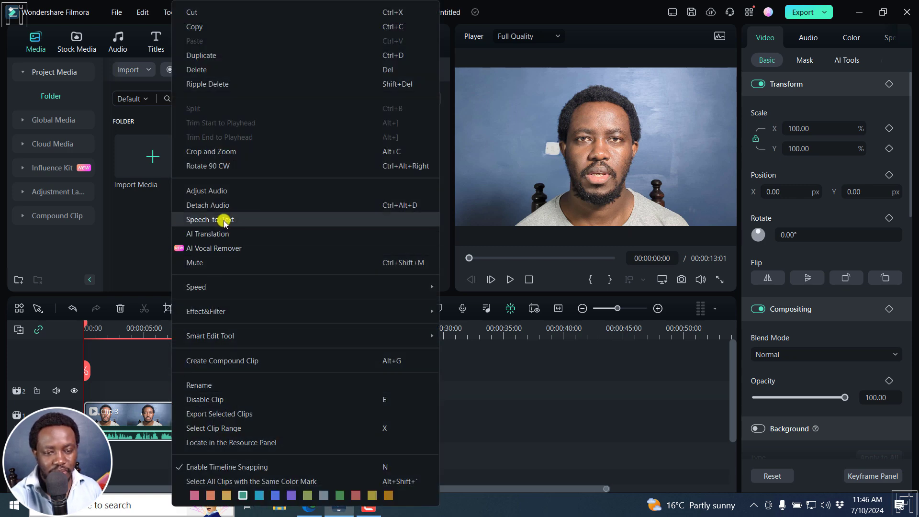
click(210, 219)
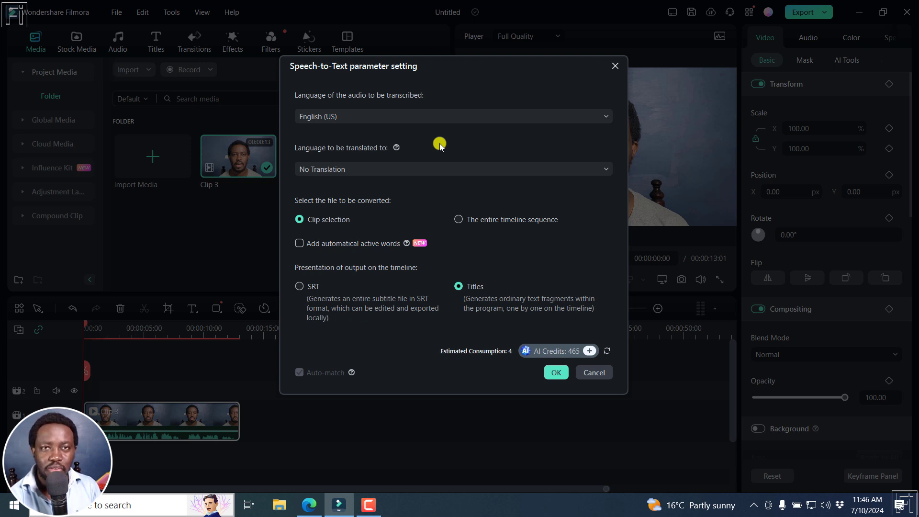
mouse_move(346, 362)
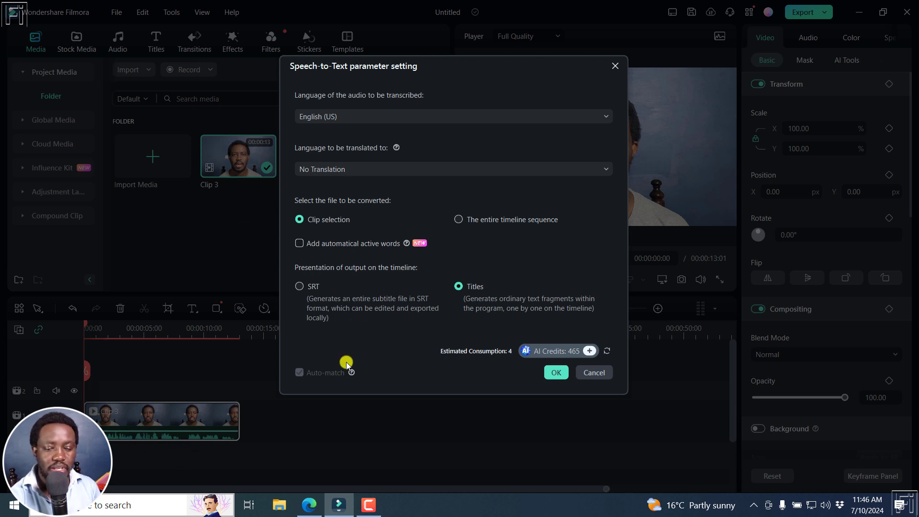
mouse_move(498, 69)
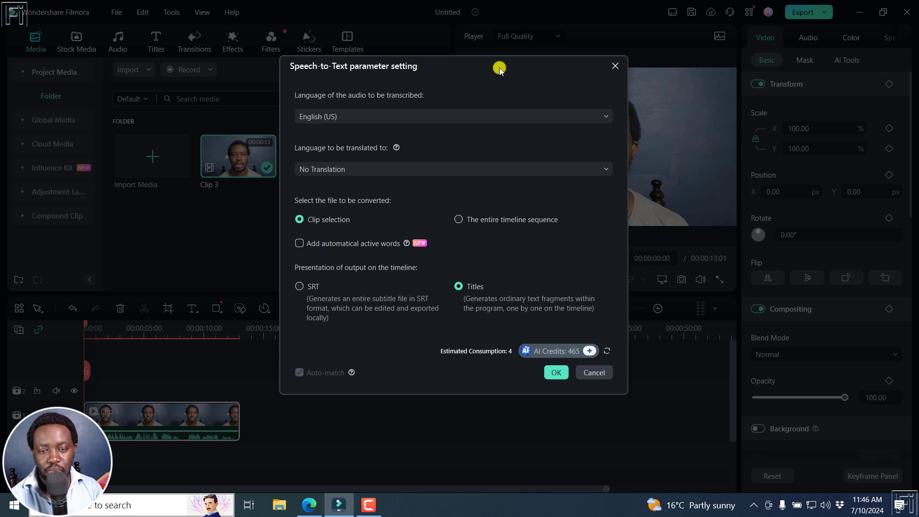
mouse_move(403, 106)
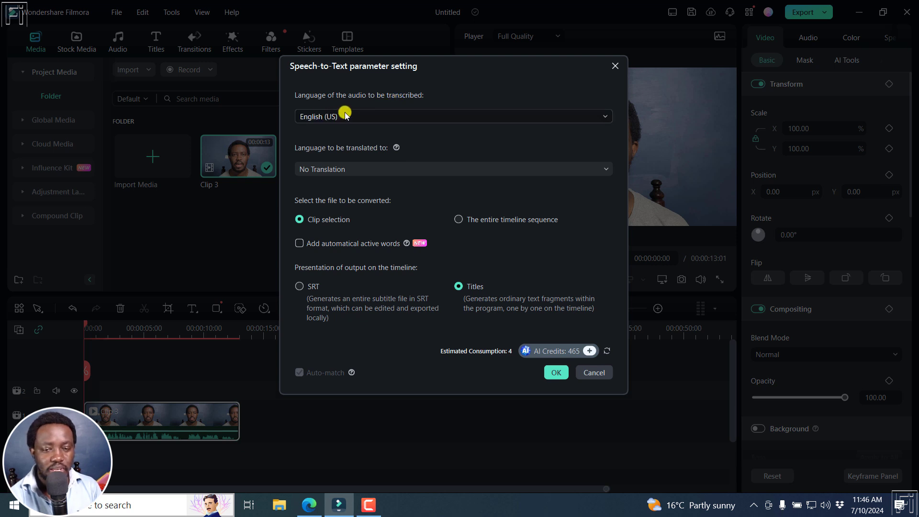
mouse_move(363, 126)
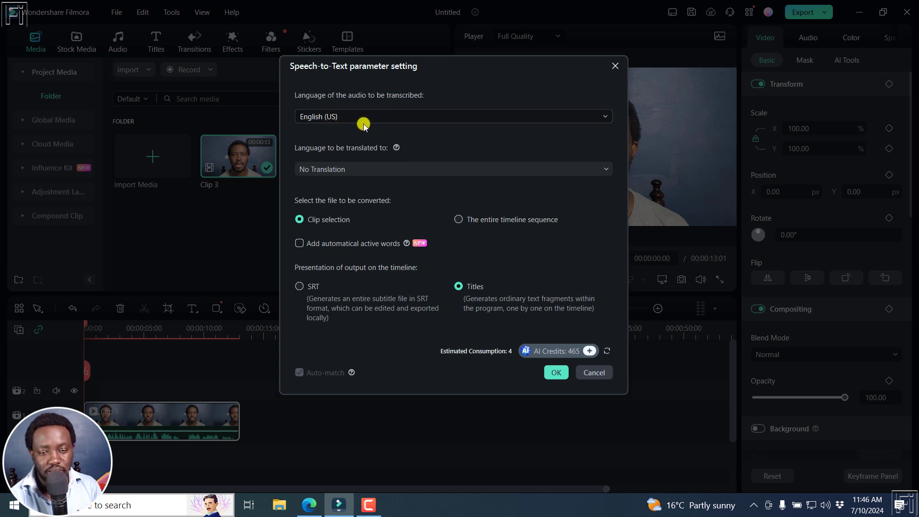
mouse_move(311, 204)
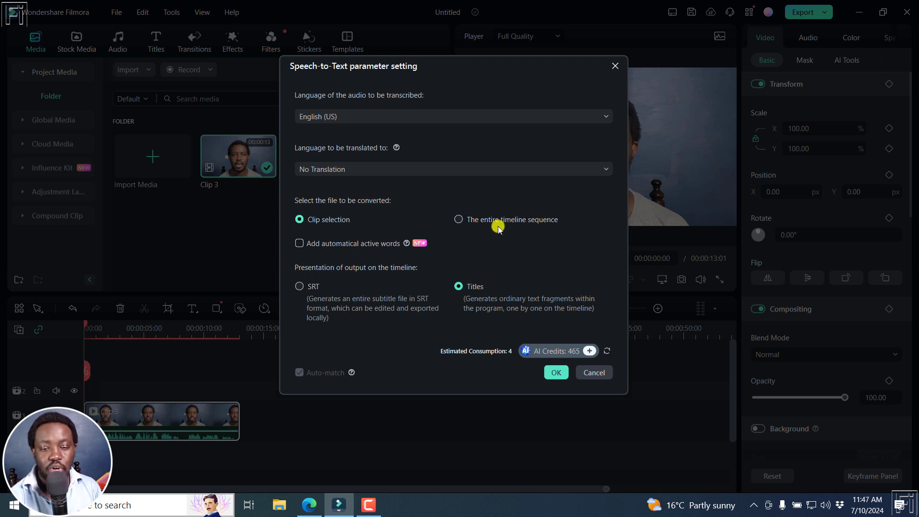
mouse_move(604, 399)
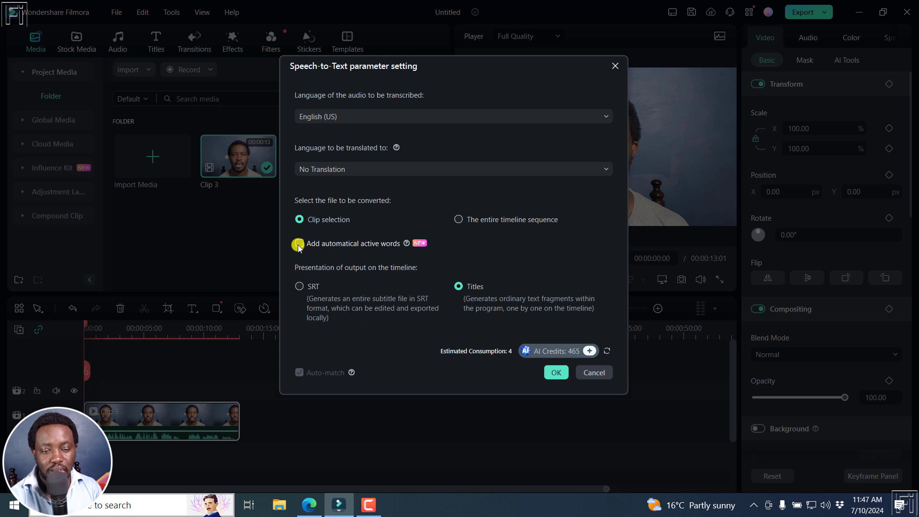
click(299, 245)
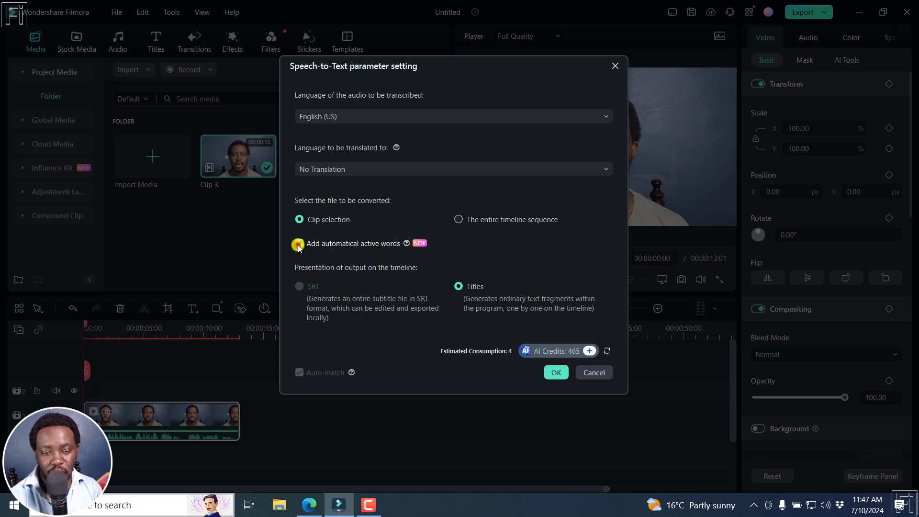
click(298, 243)
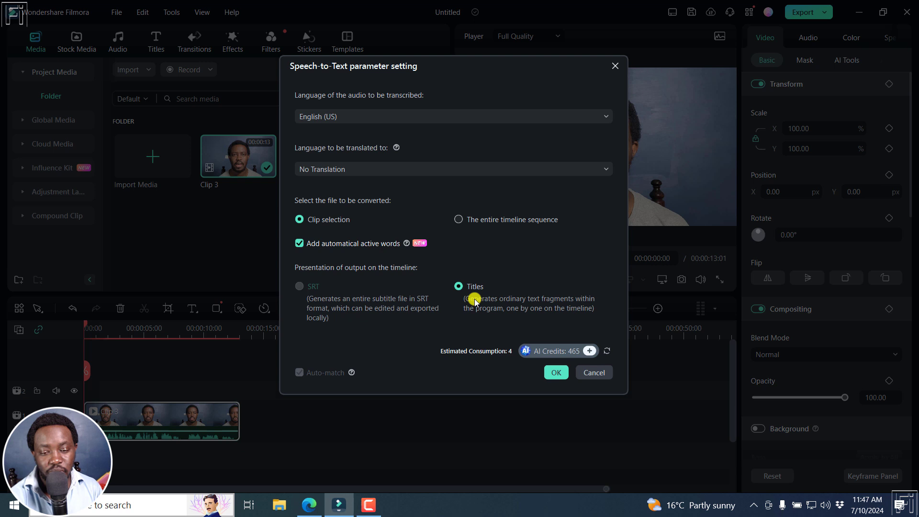
mouse_move(474, 320)
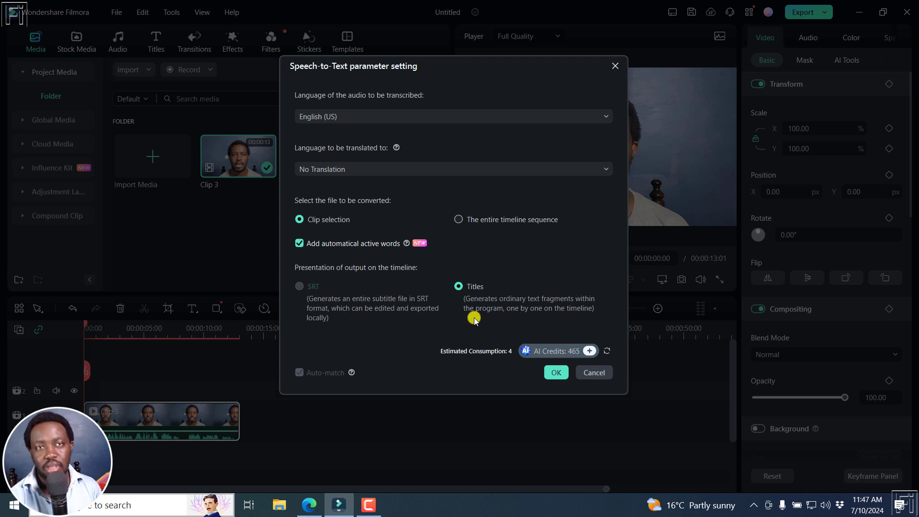
mouse_move(566, 304)
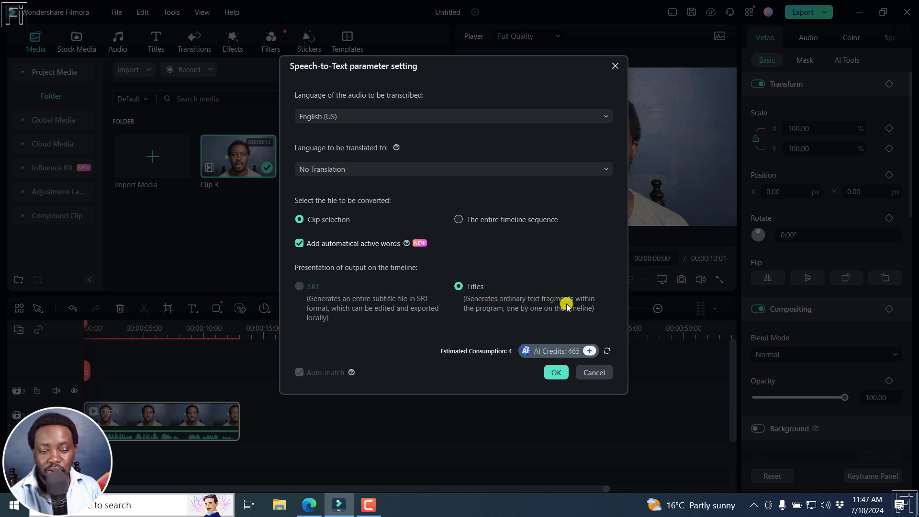
mouse_move(524, 312)
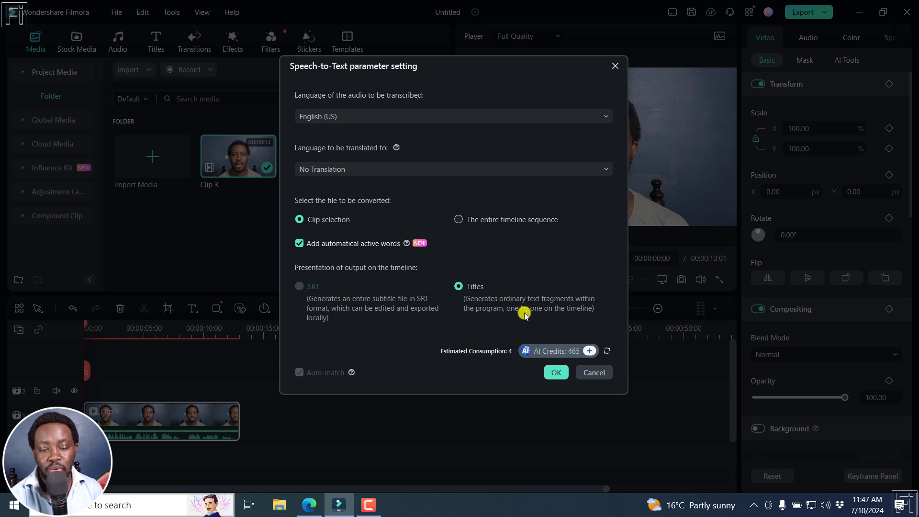
mouse_move(582, 309)
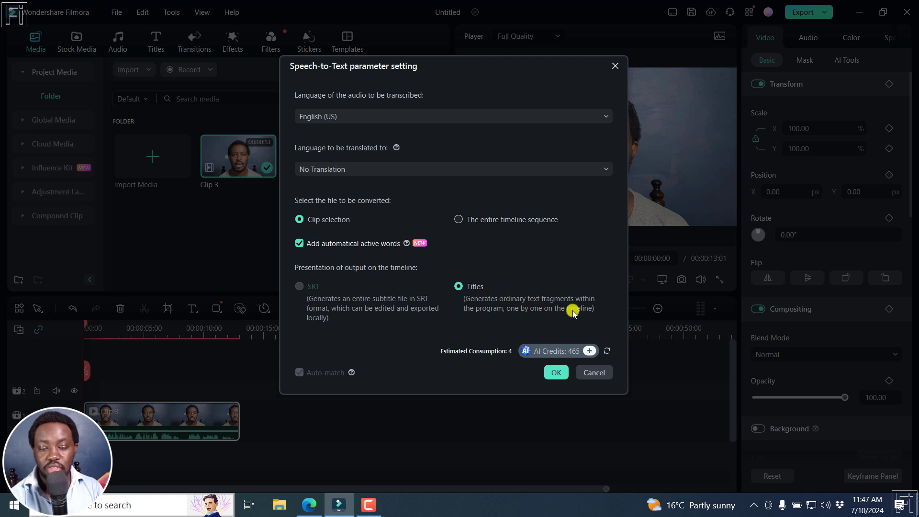
mouse_move(584, 390)
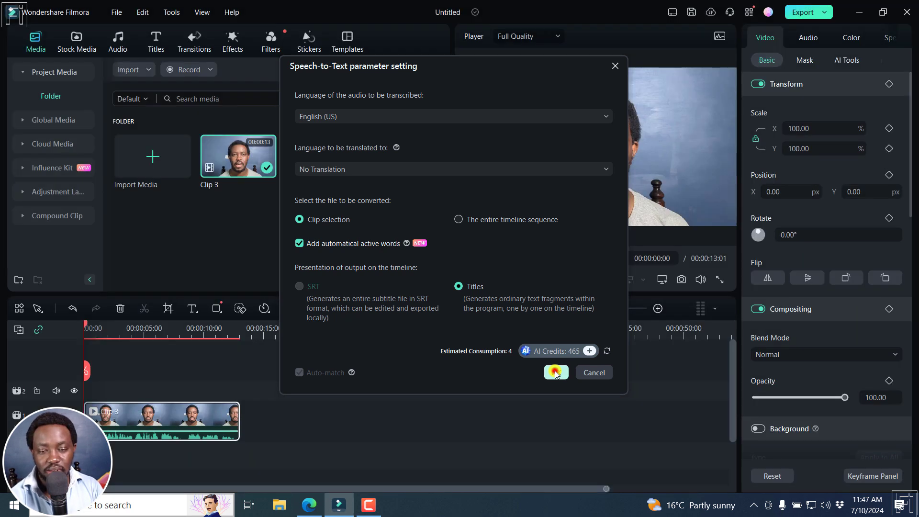
Step: Submit the speech-to-text job so the clip upload begins
click(555, 372)
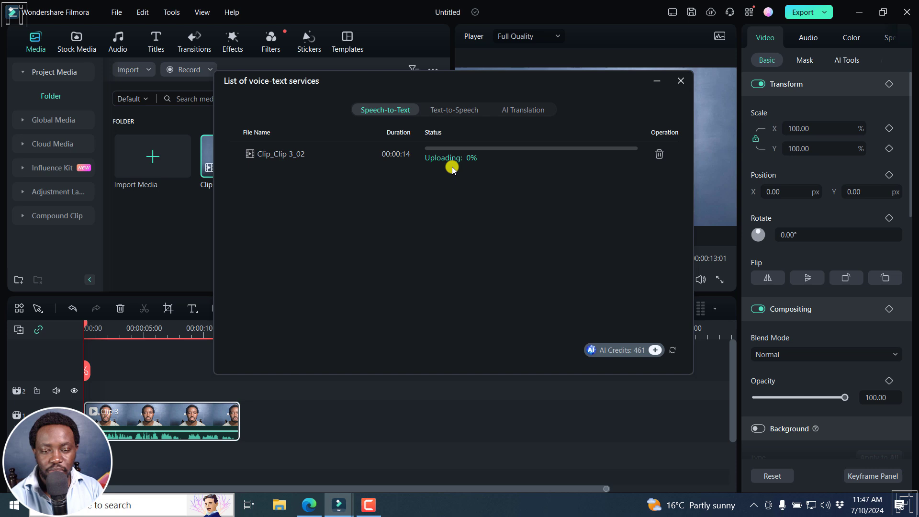
mouse_move(469, 311)
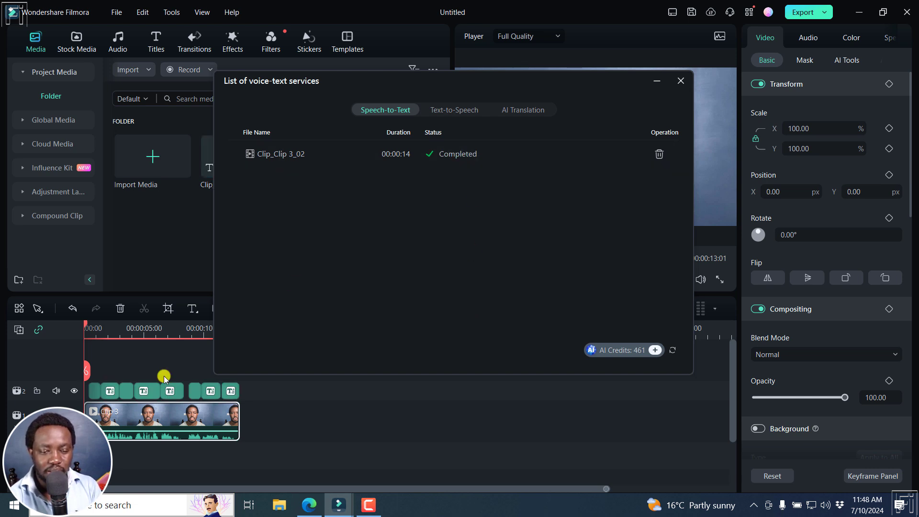
mouse_move(233, 383)
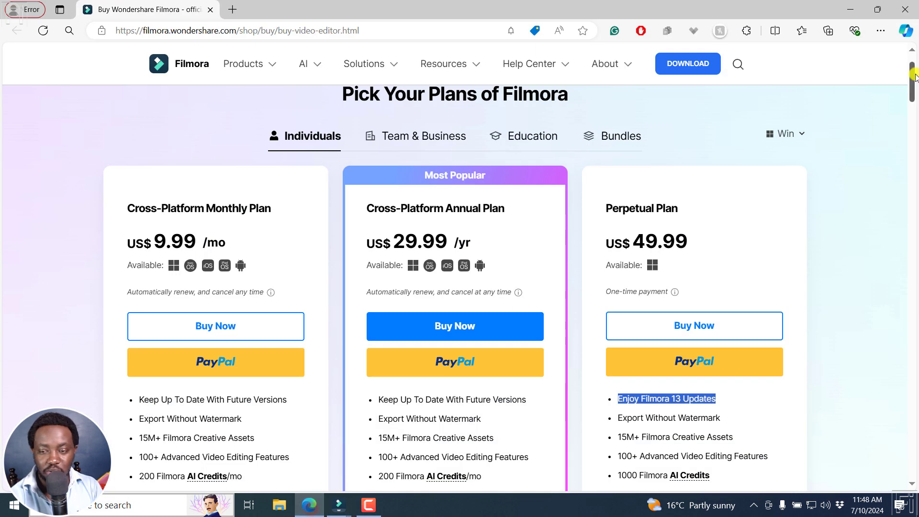
Step: Browse the Filmora buy page and highlight the annual plan's 'Keep Up To Date With Future Versions' feature
scroll(down, 3)
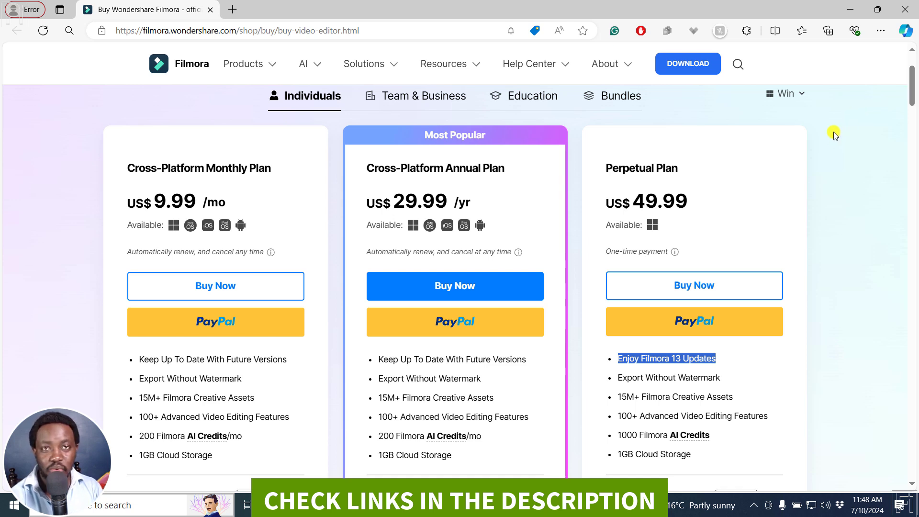
mouse_move(393, 193)
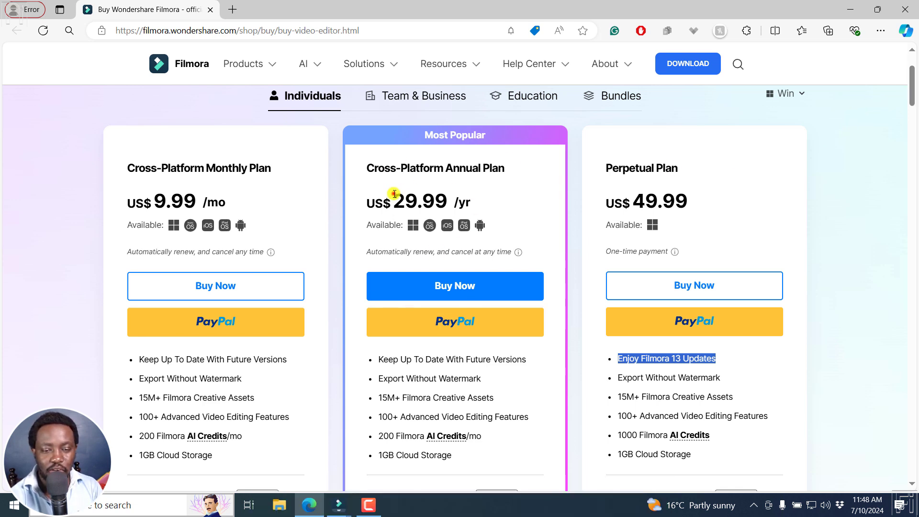
double_click(420, 201)
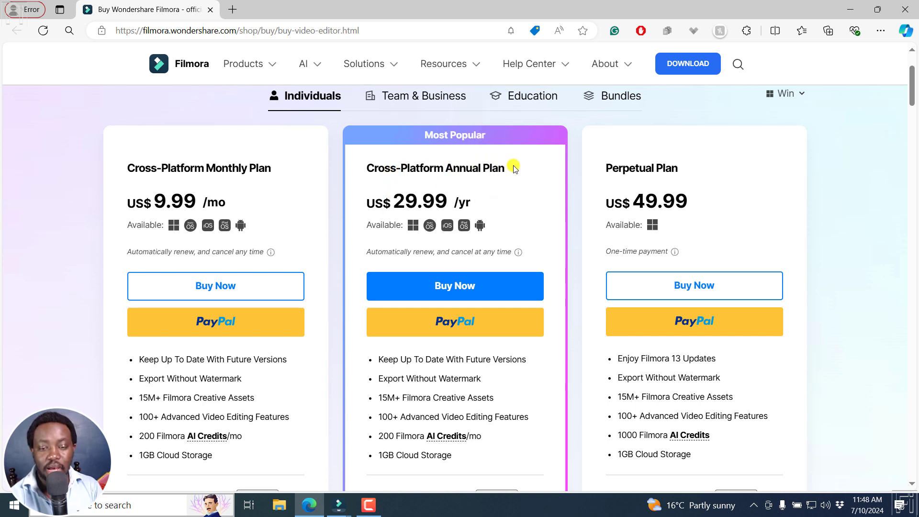
mouse_move(421, 236)
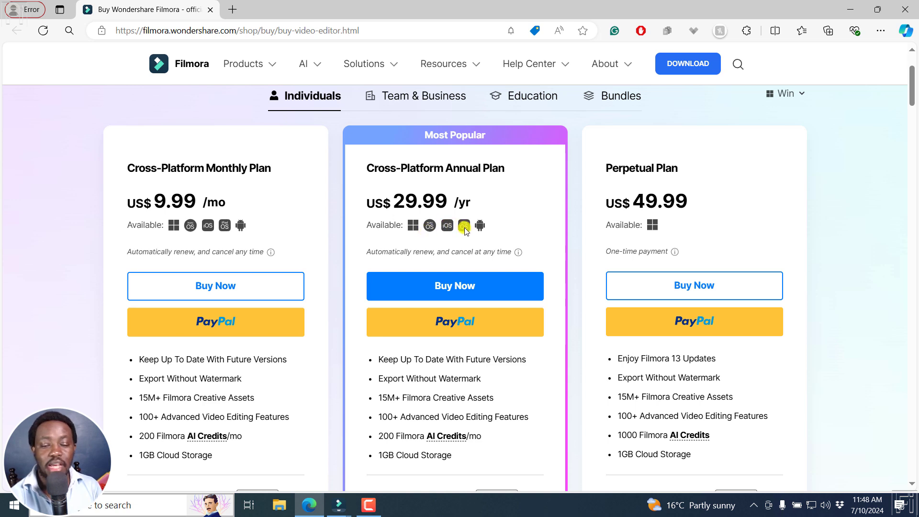
mouse_move(651, 209)
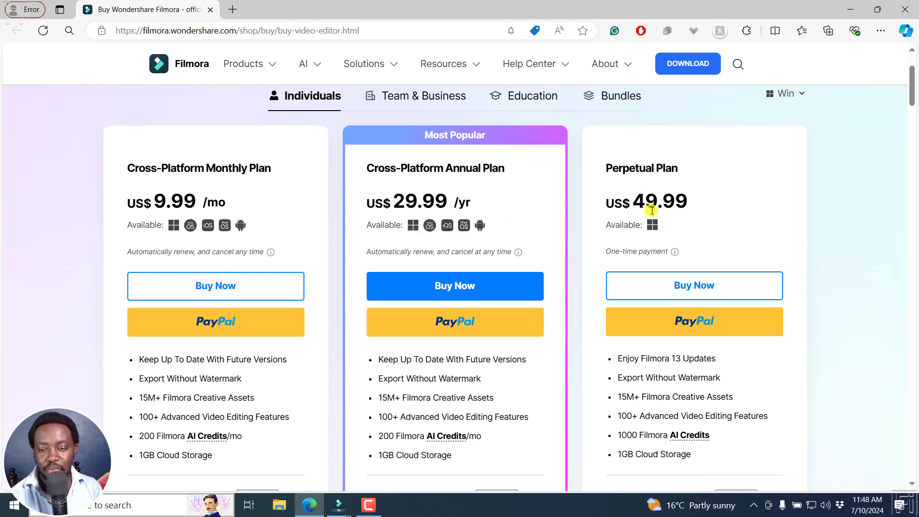
mouse_move(621, 358)
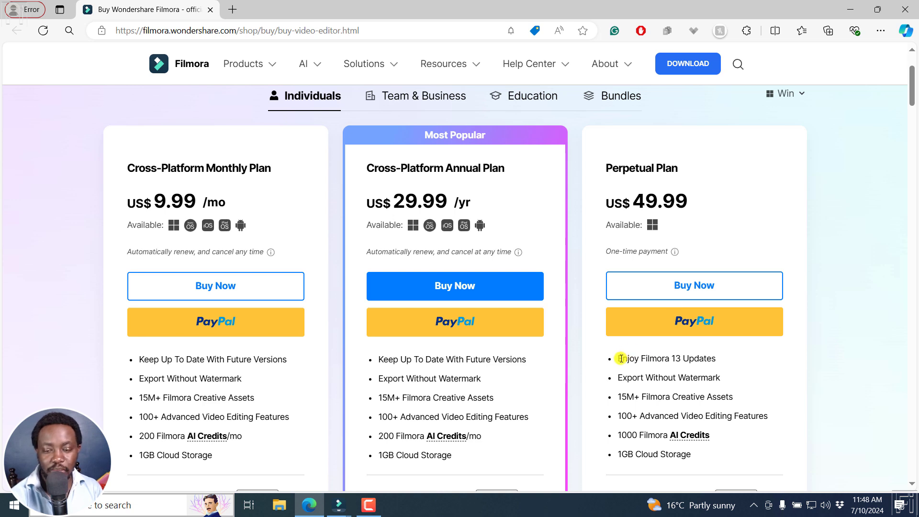
double_click(666, 358)
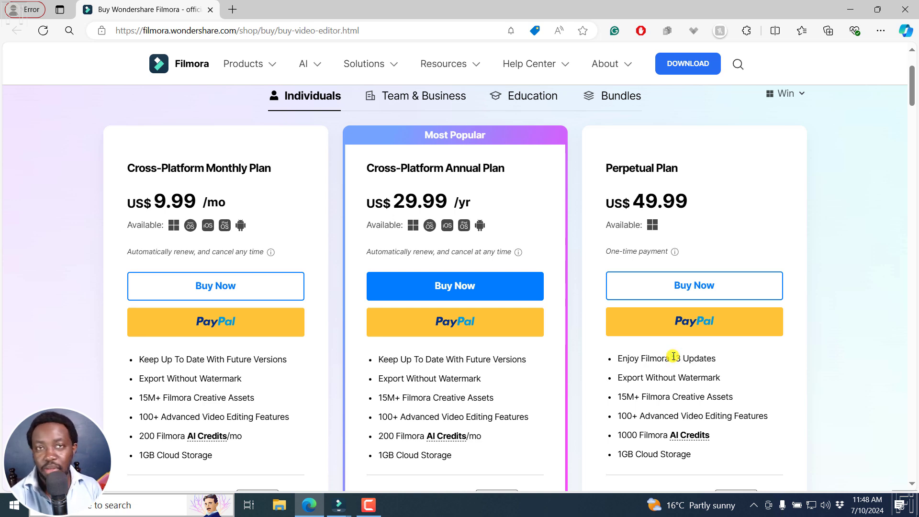
mouse_move(676, 340)
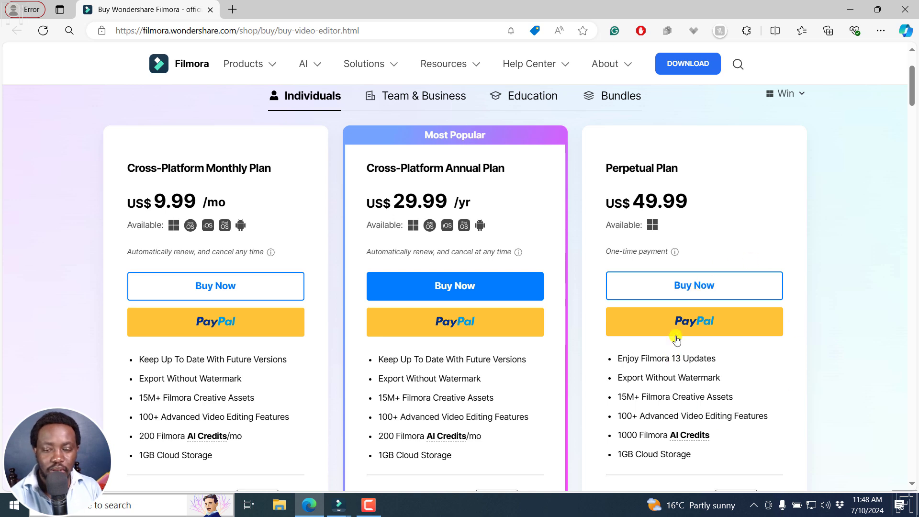
mouse_move(365, 357)
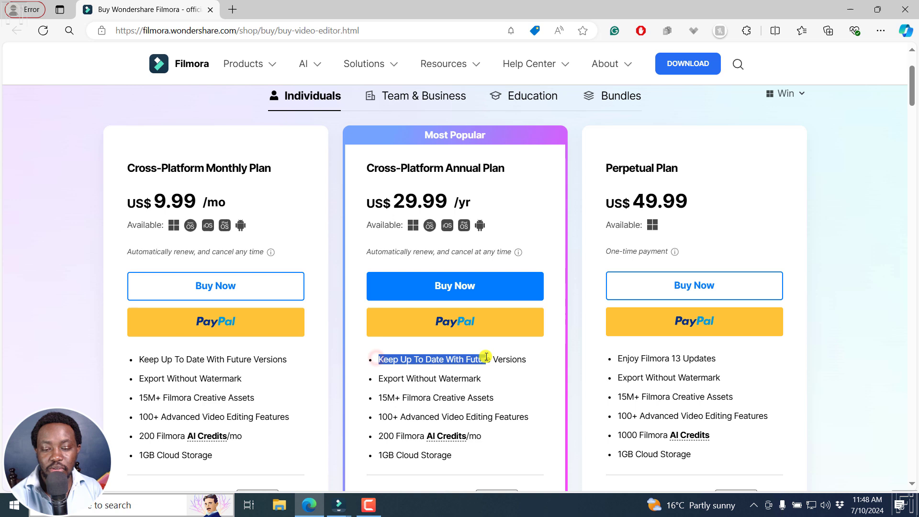
double_click(436, 359)
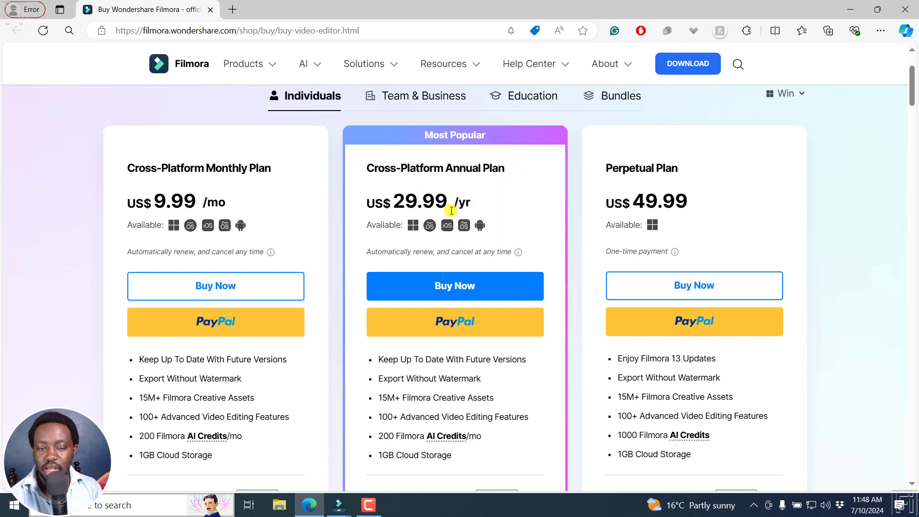
mouse_move(461, 189)
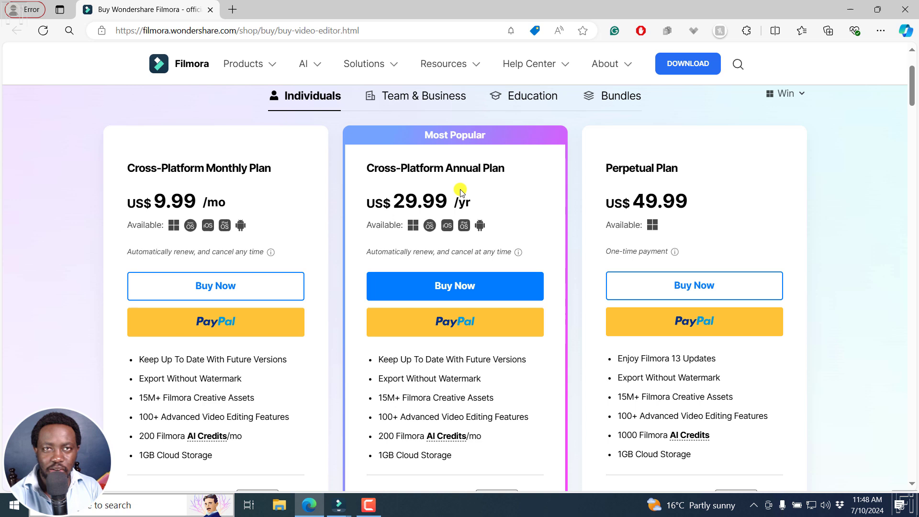
mouse_move(599, 124)
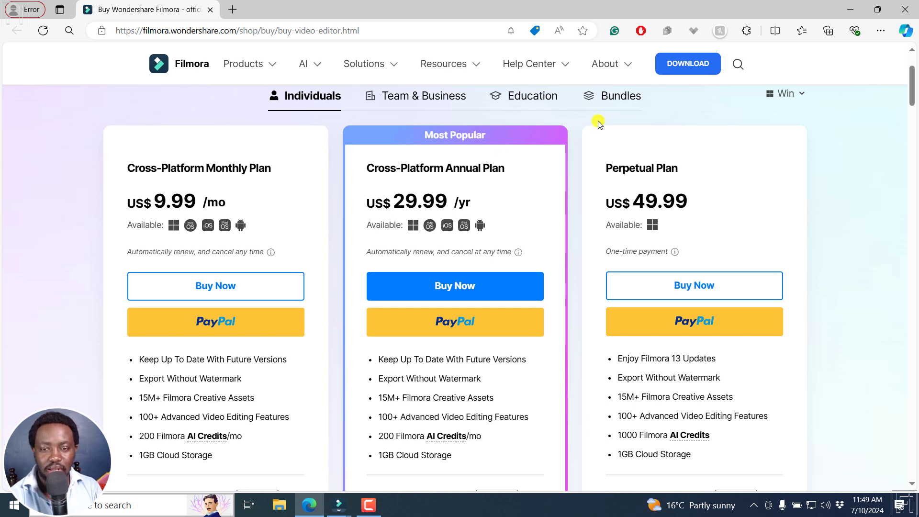
mouse_move(842, 103)
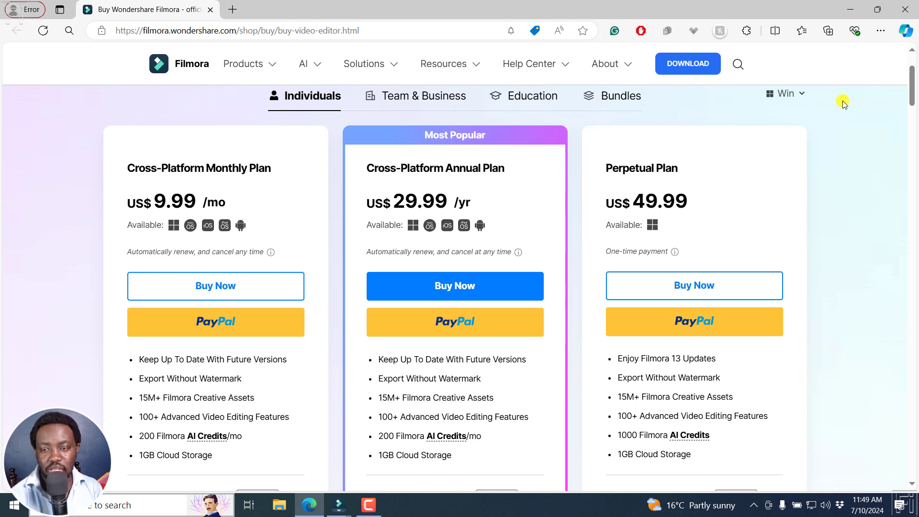
mouse_move(429, 199)
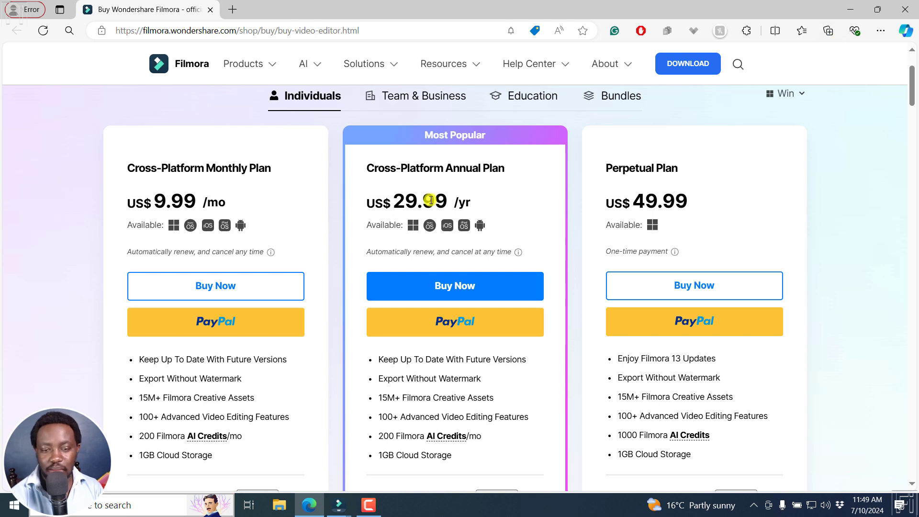
mouse_move(847, 17)
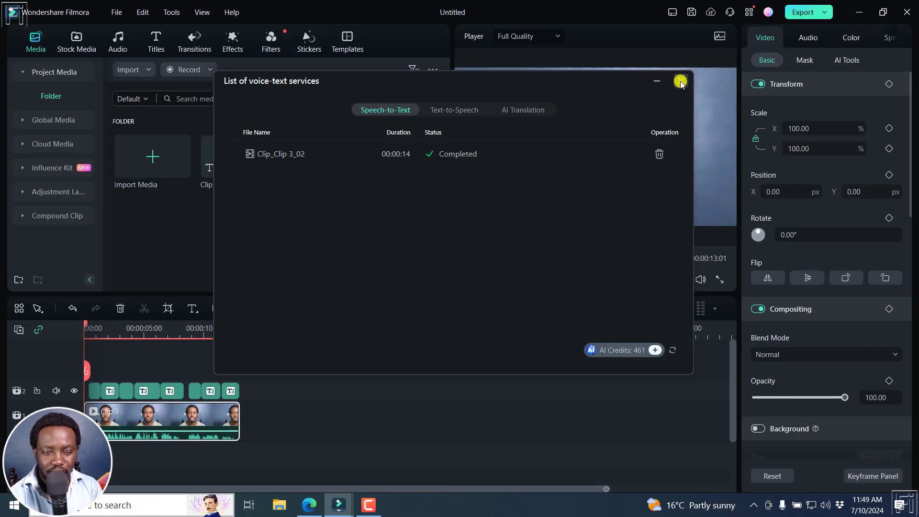
Step: Close the voice-text services list and play through the clip to check the highlighted active-word captions
click(680, 80)
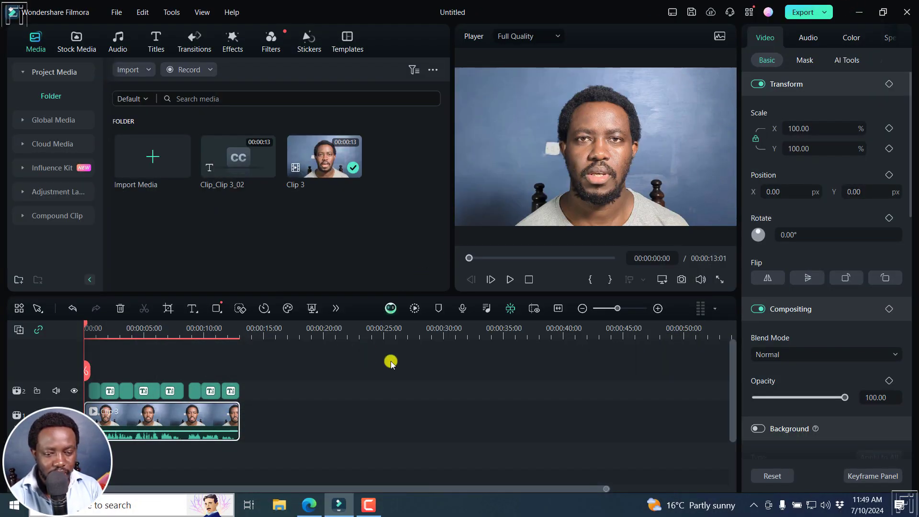
click(508, 279)
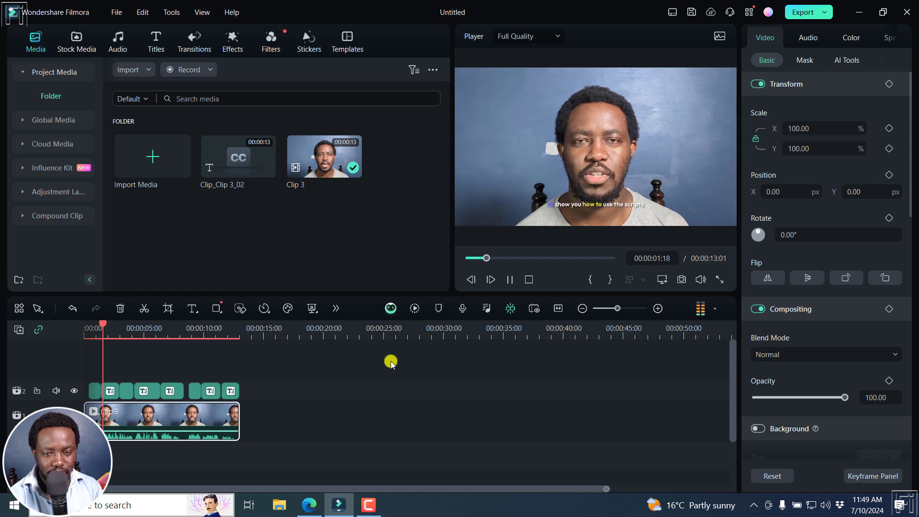
click(490, 279)
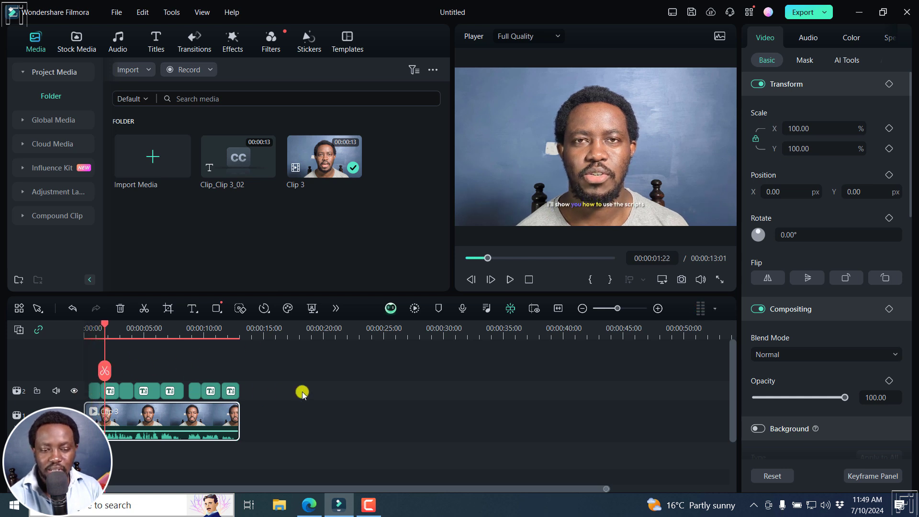
mouse_move(282, 371)
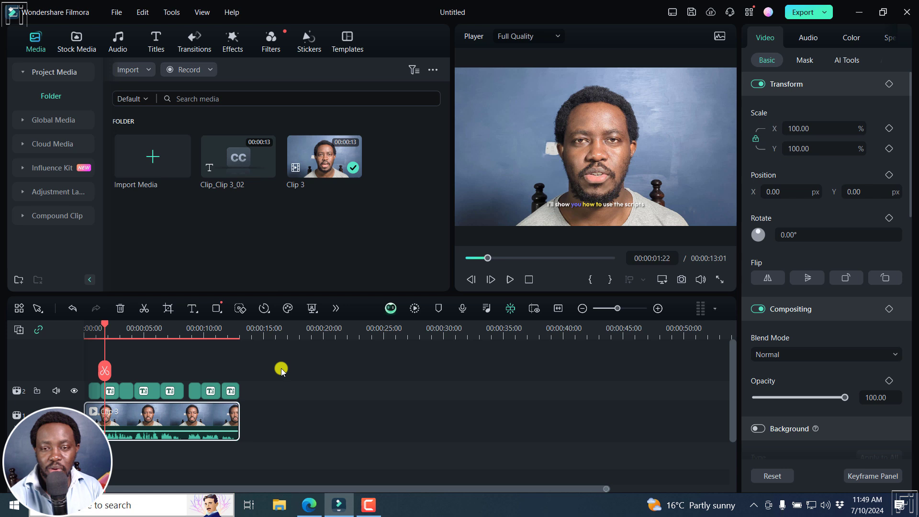
mouse_move(299, 340)
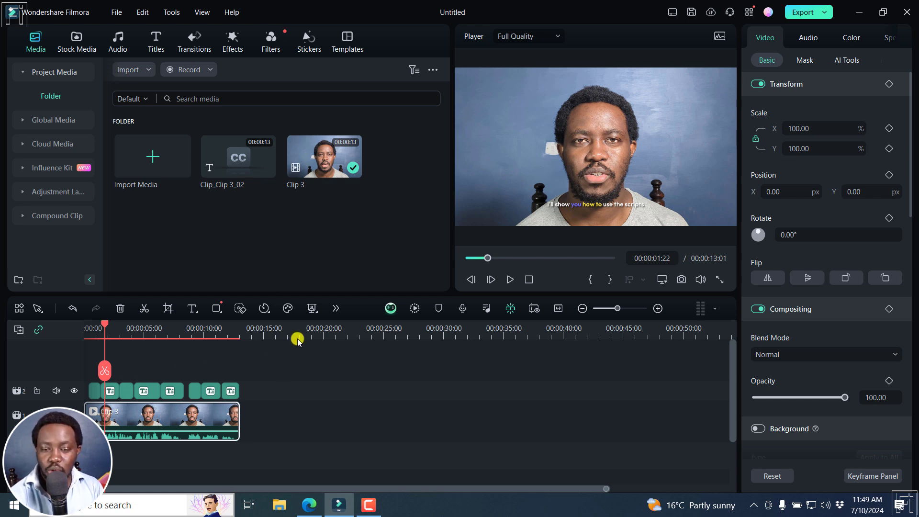
mouse_move(367, 390)
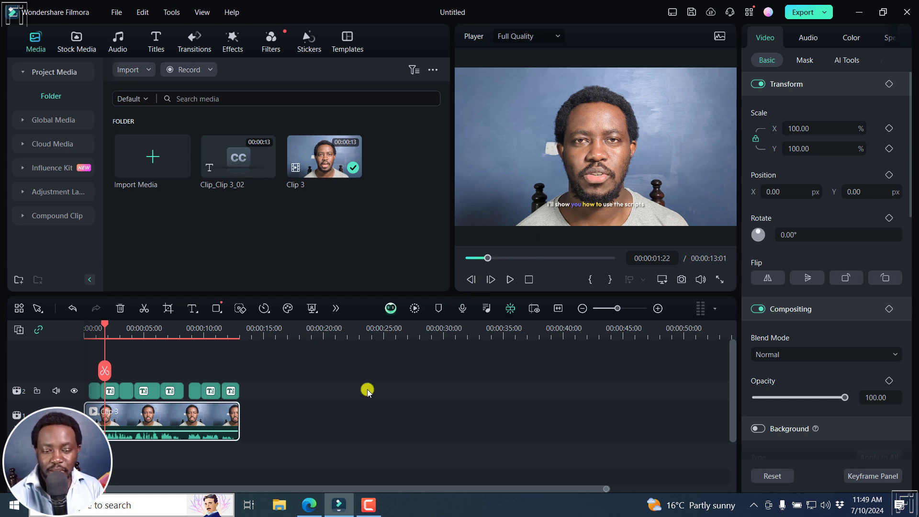
click(508, 279)
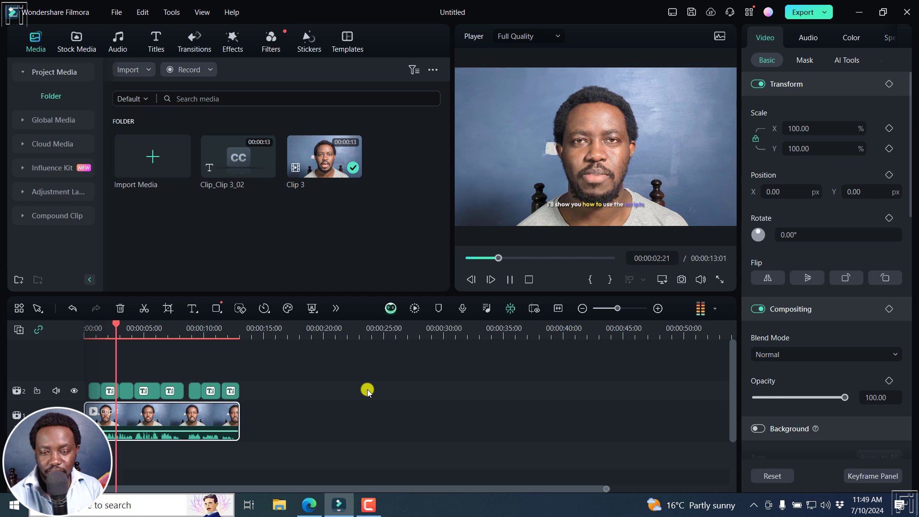
click(510, 280)
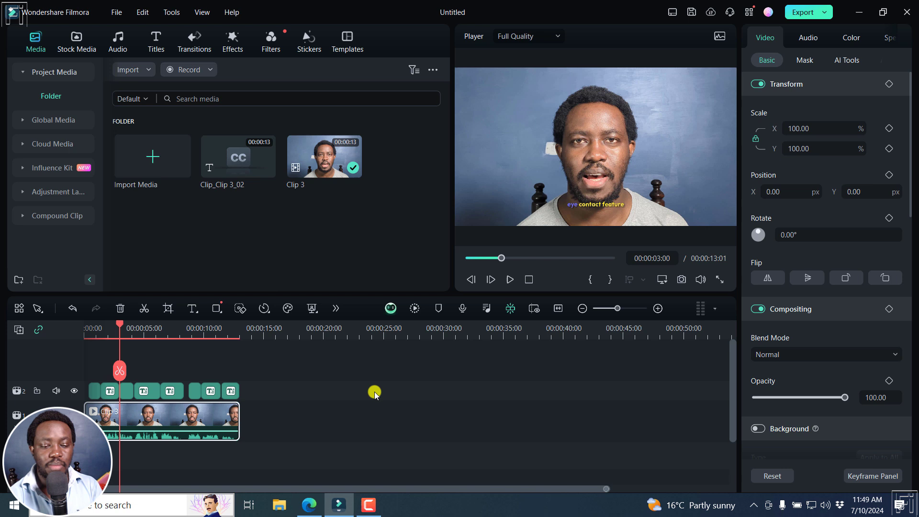
mouse_move(380, 357)
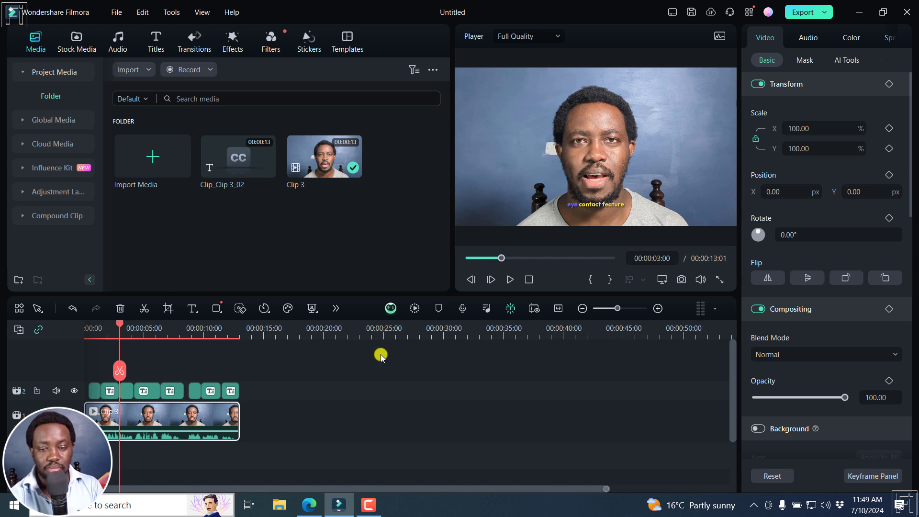
click(509, 278)
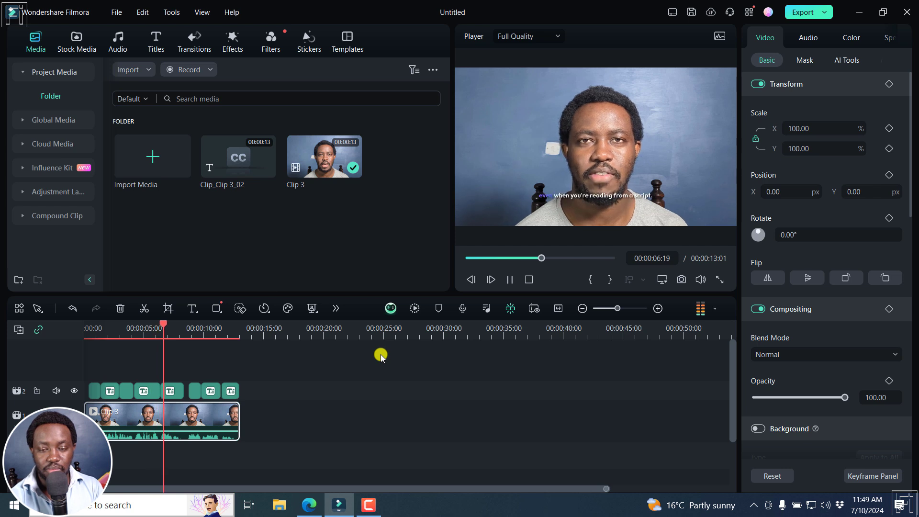
click(508, 278)
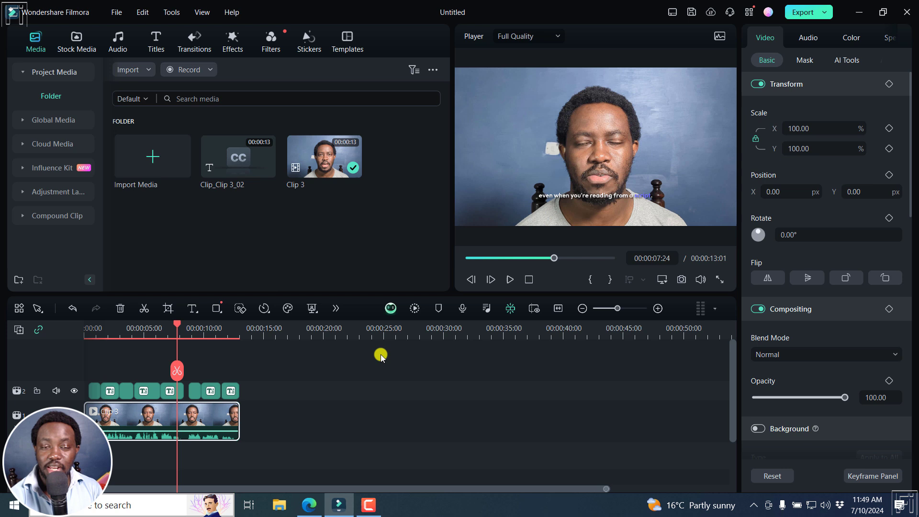
mouse_move(248, 395)
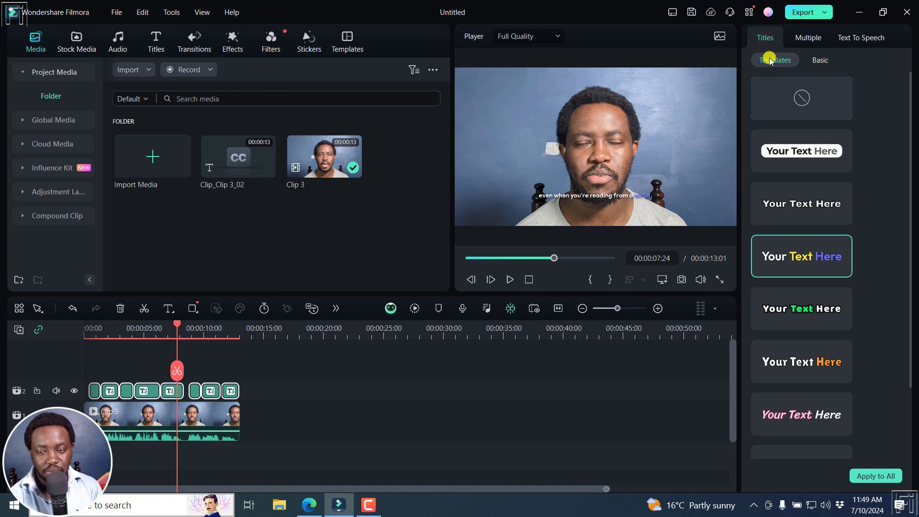
Step: Apply the white boxed caption template, then switch back to the yellow-and-purple highlight template
click(800, 98)
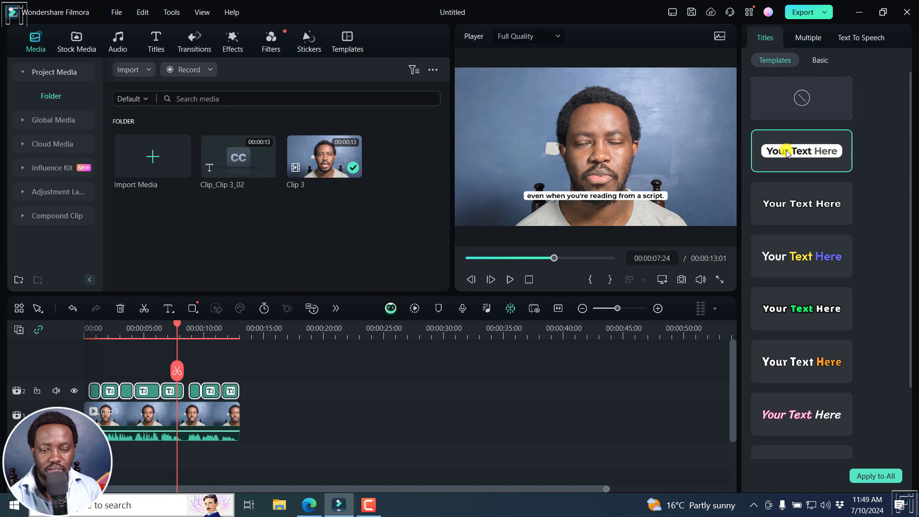
click(801, 203)
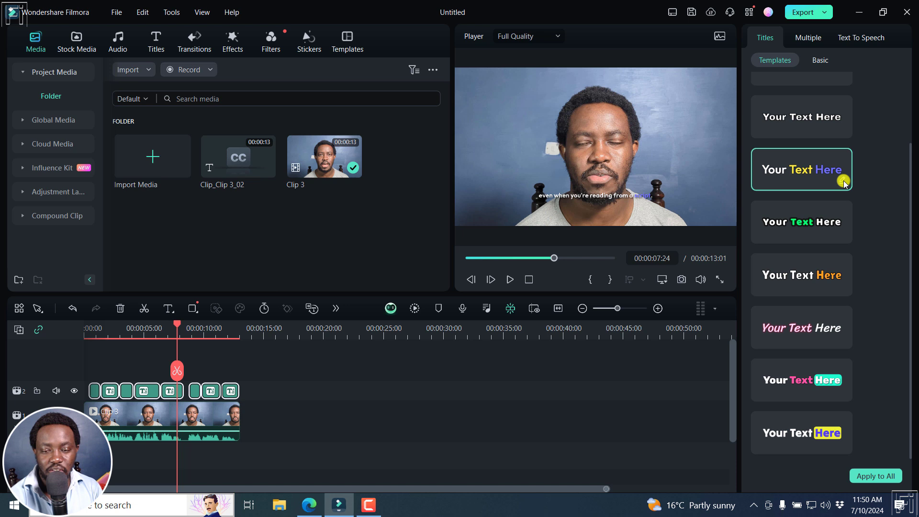
click(820, 59)
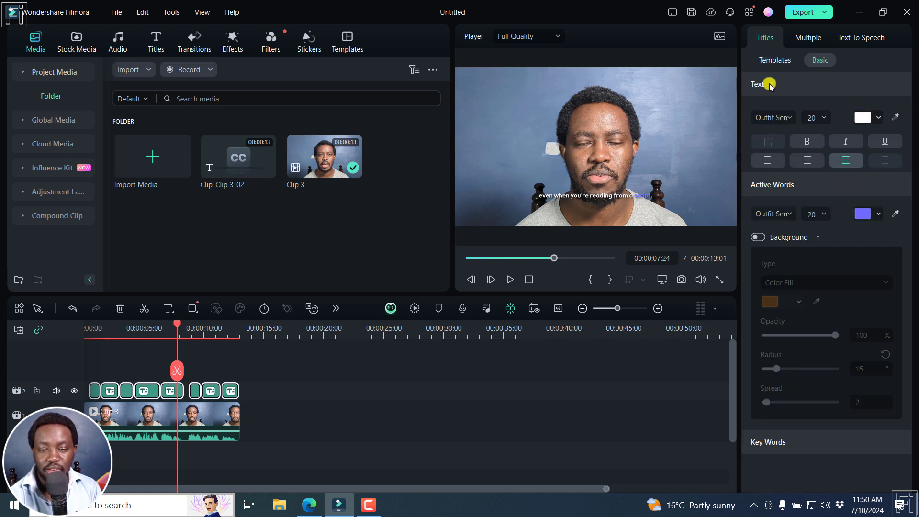
Step: Collapse and re-expand the Text section of the Basic caption settings
click(756, 84)
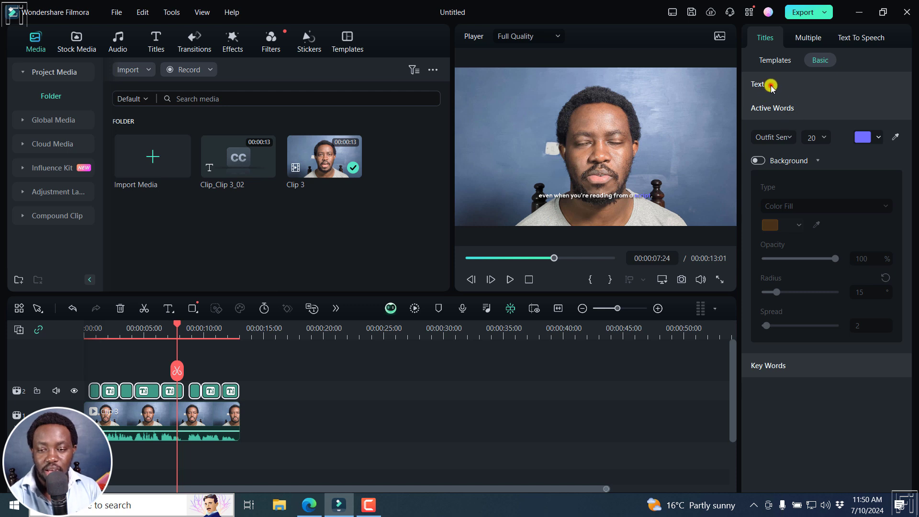
click(758, 84)
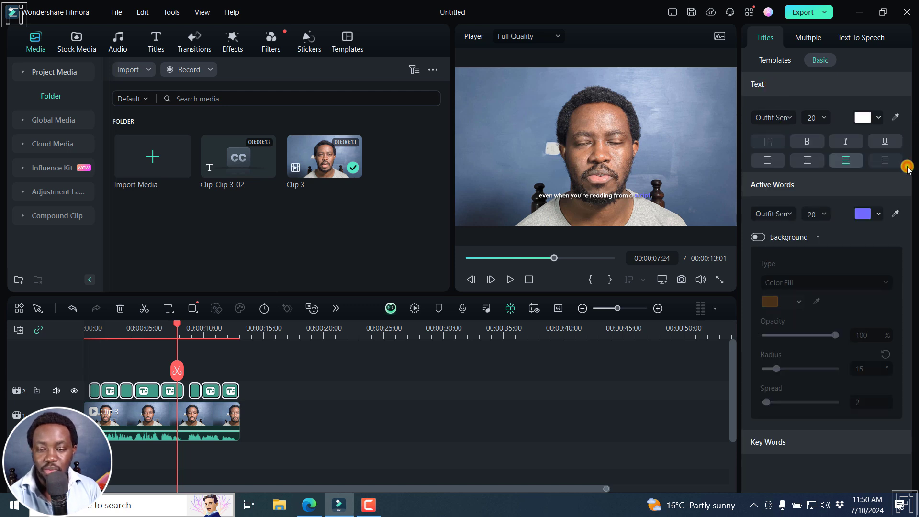
mouse_move(705, 296)
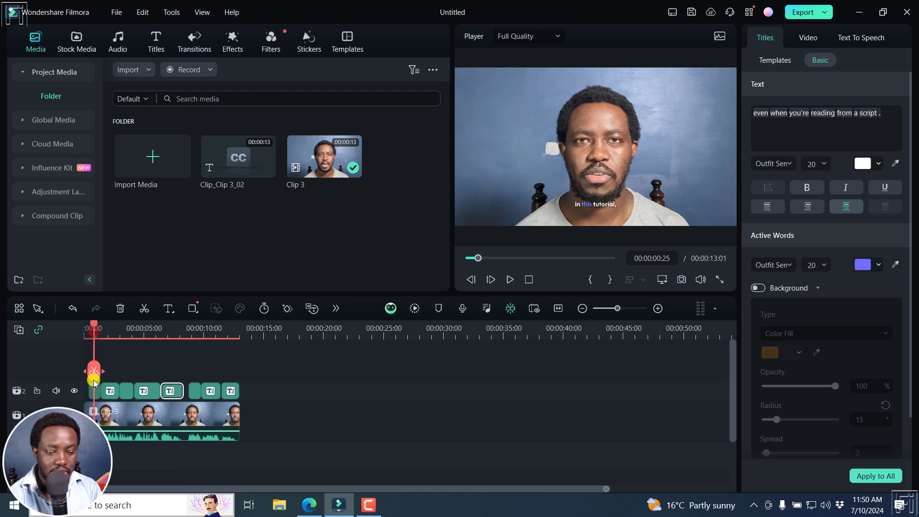
Step: Select the opening caption 'in this tutorial,' and put its wording into edit mode
click(93, 390)
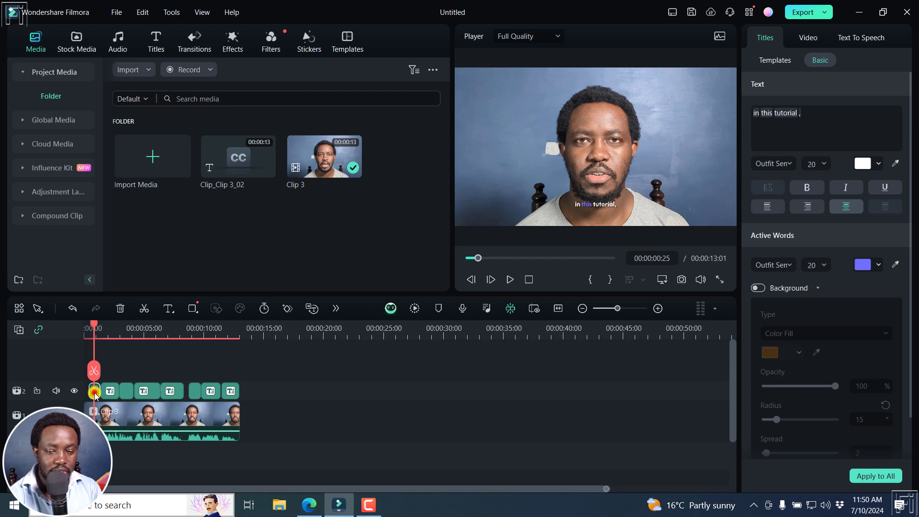
click(768, 113)
text(I)
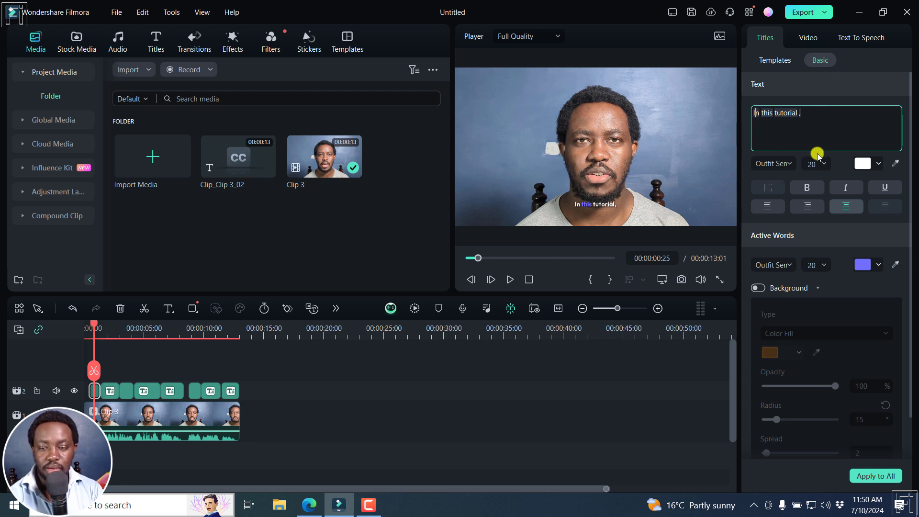
mouse_move(734, 145)
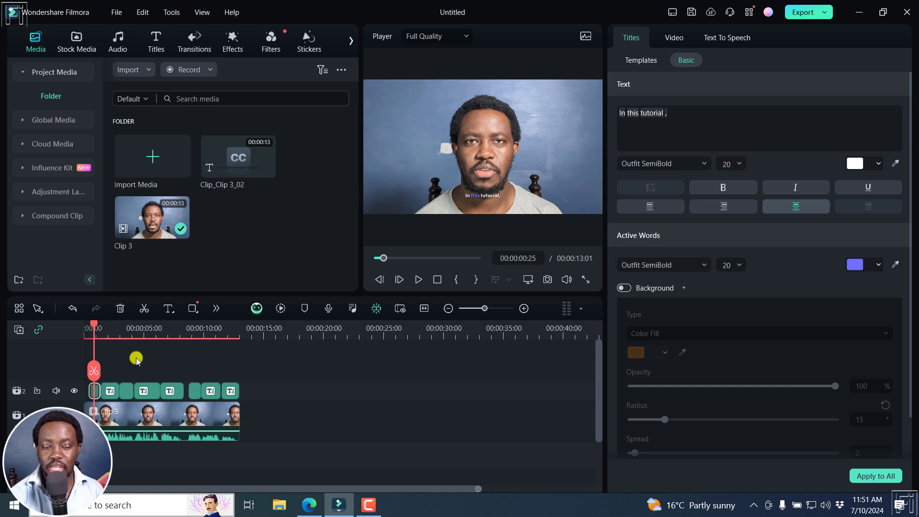
mouse_move(200, 368)
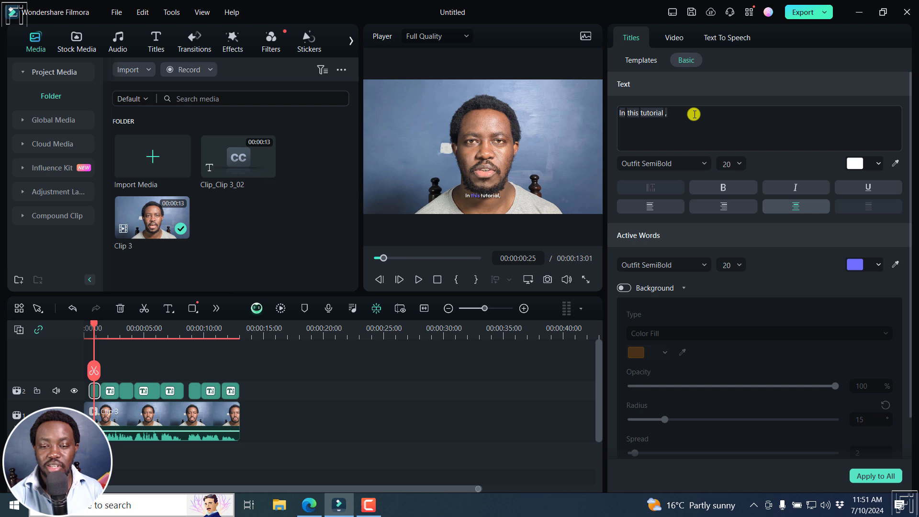
mouse_move(281, 307)
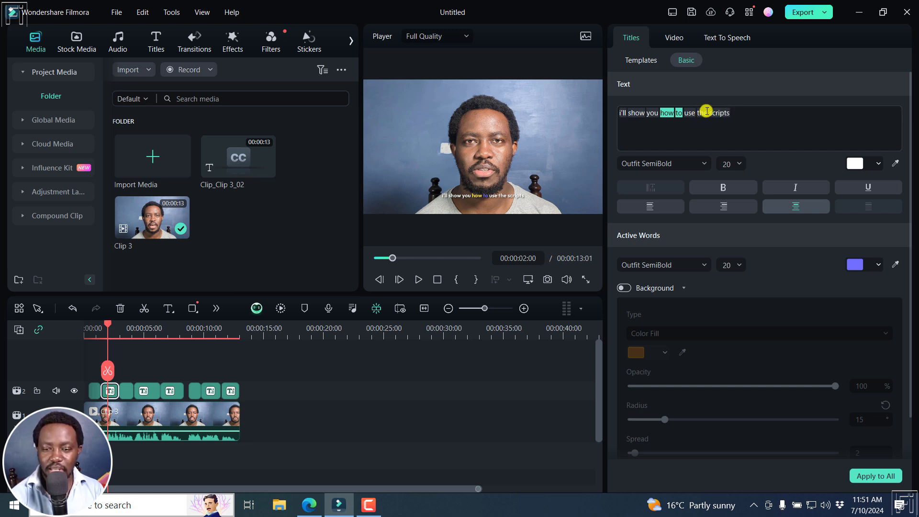
Step: Reword the second caption to 'i'll show you how to use Descript's', then deselect it
click(706, 112)
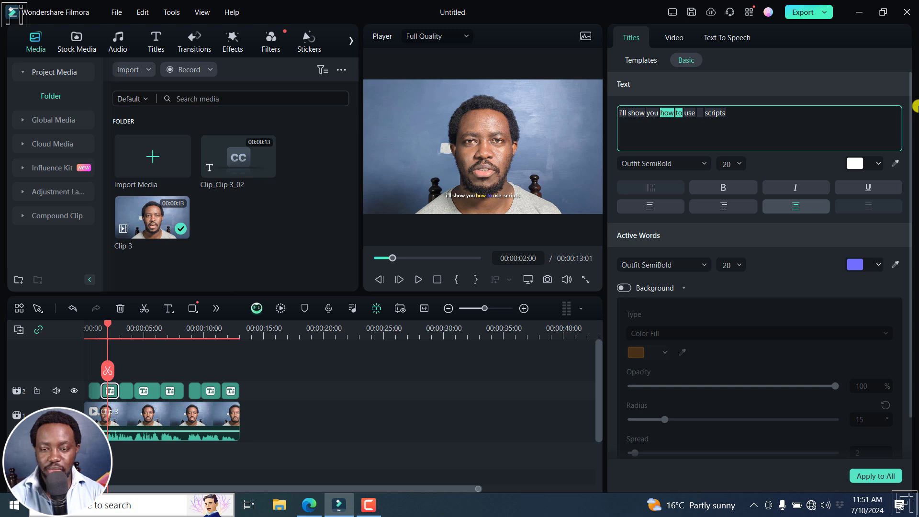
text(De)
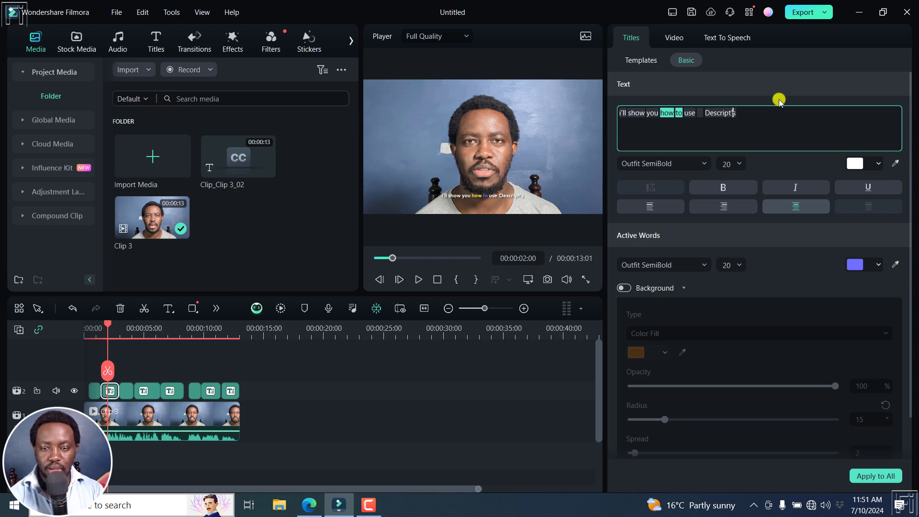
mouse_move(695, 117)
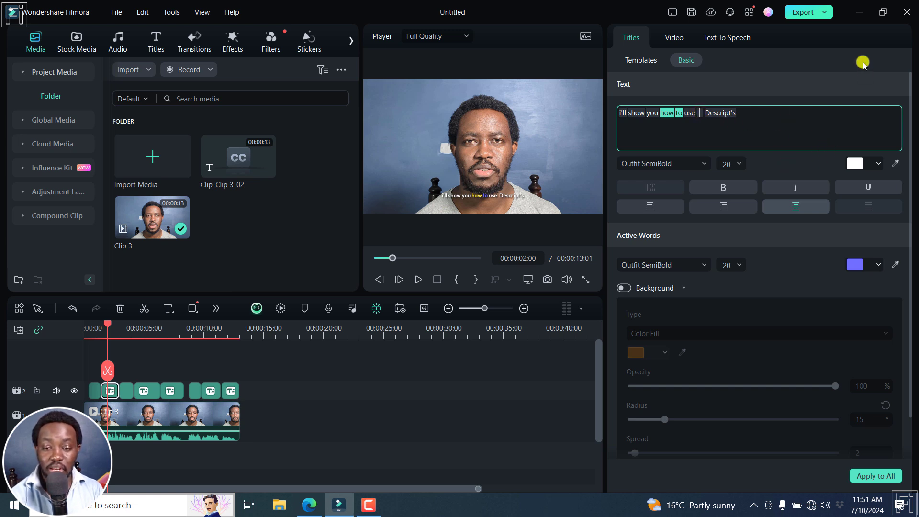
text(if)
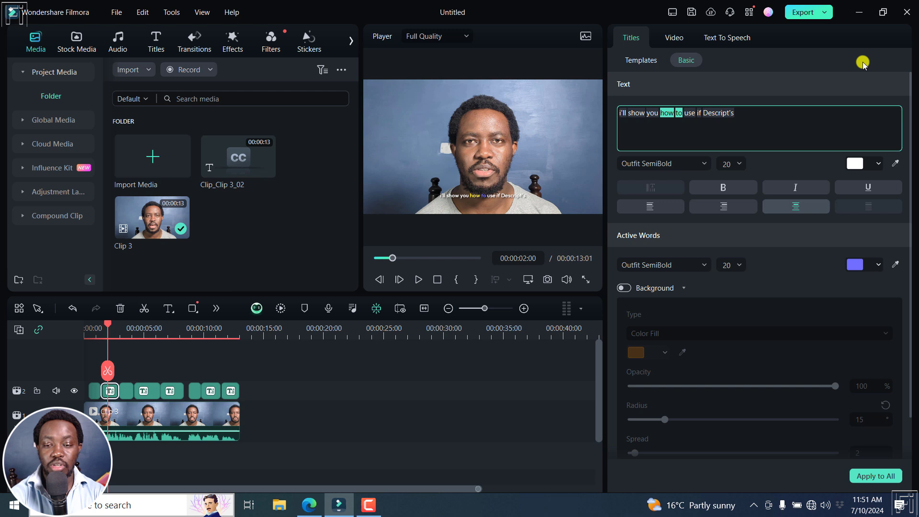
text(f)
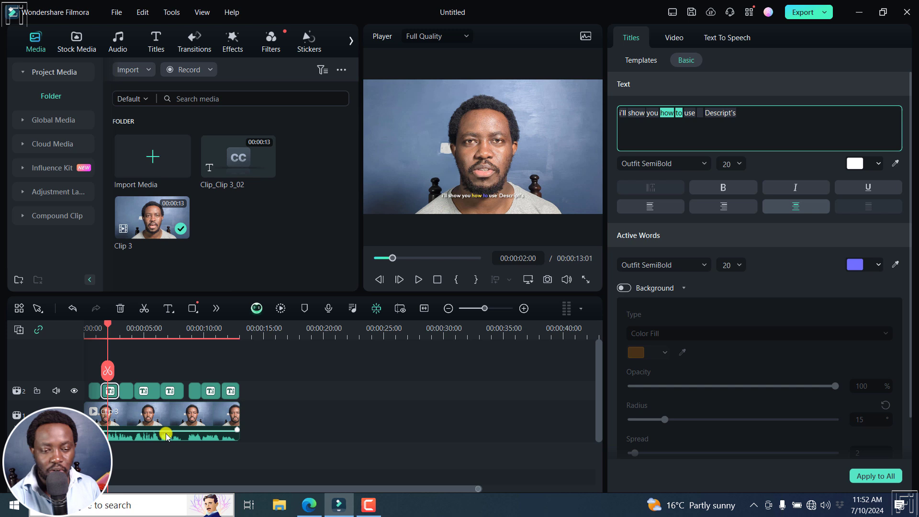
mouse_move(547, 358)
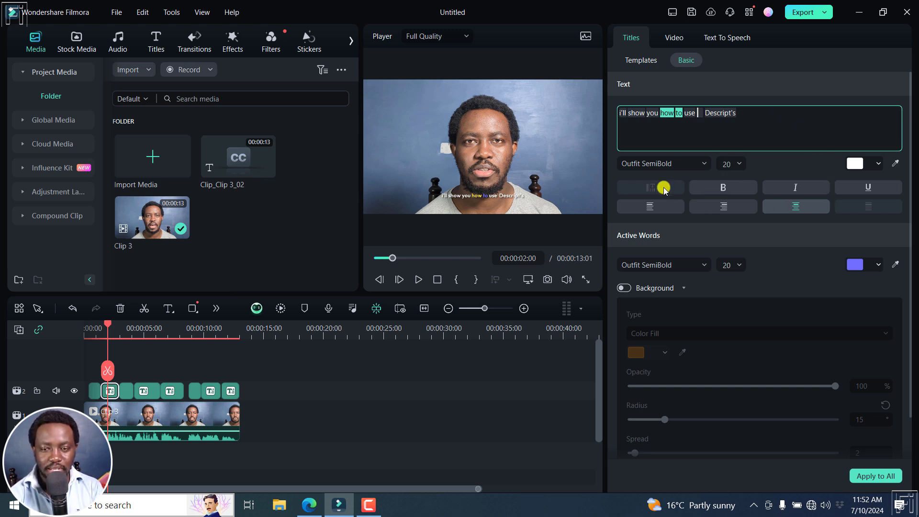
click(123, 357)
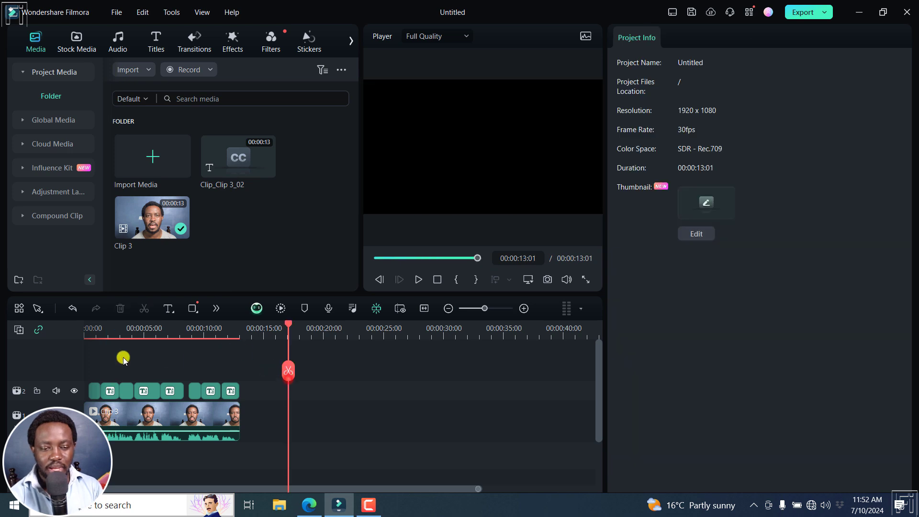
Step: Give the first caption the pink-and-cyan highlight template and the second the pink script template
click(110, 390)
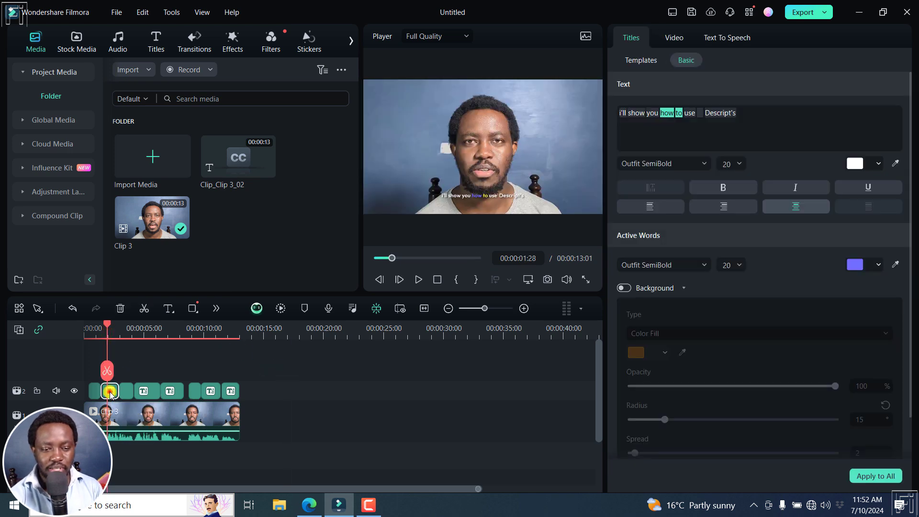
click(640, 59)
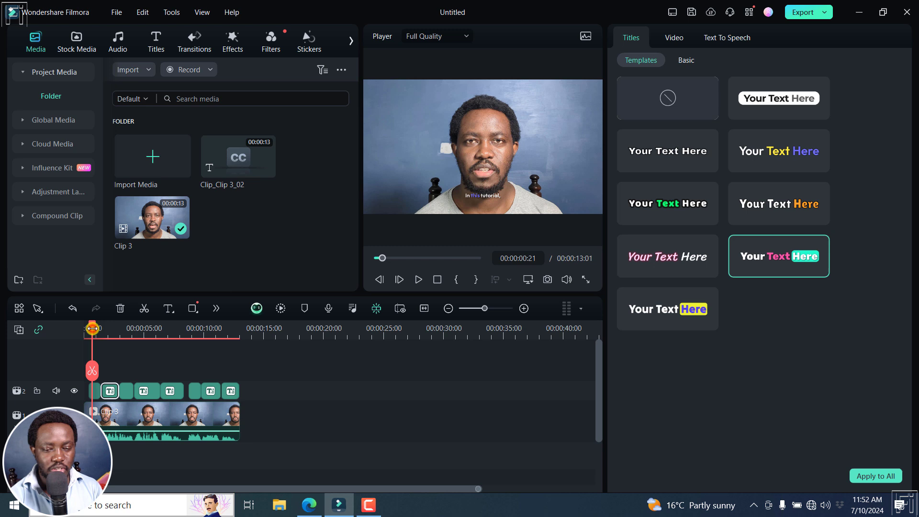
click(418, 278)
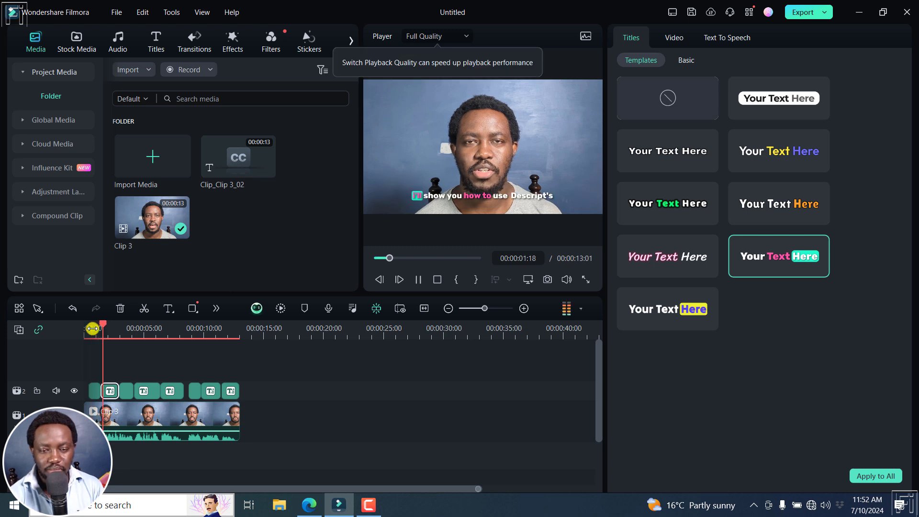
click(419, 279)
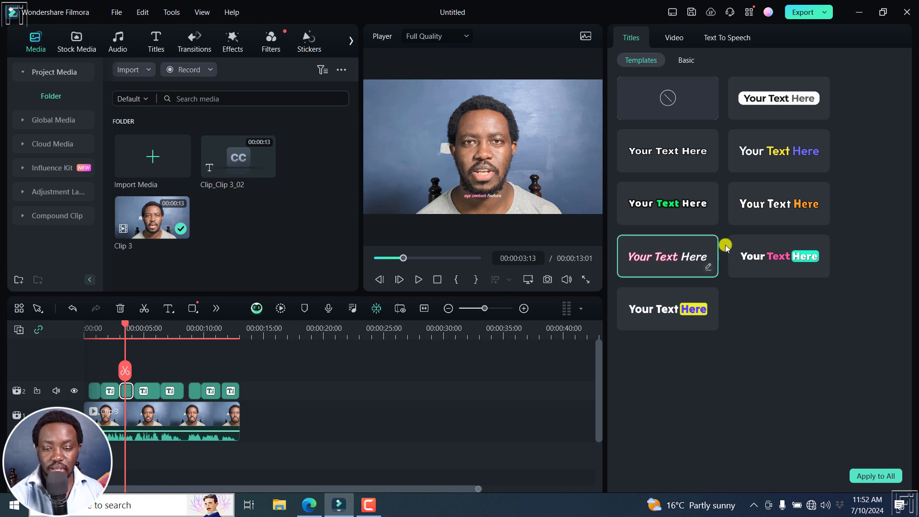
Step: Set the caption's main text size to 56 in the Basic title settings
click(685, 59)
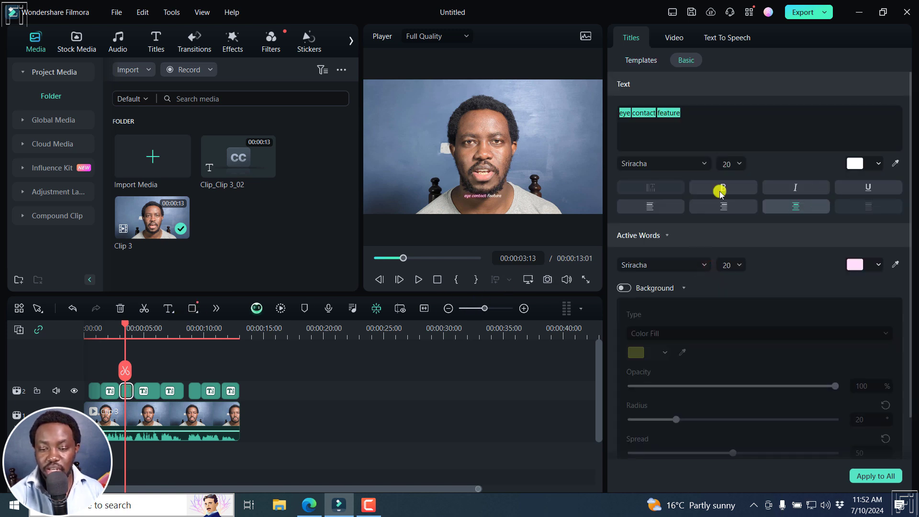
mouse_move(899, 195)
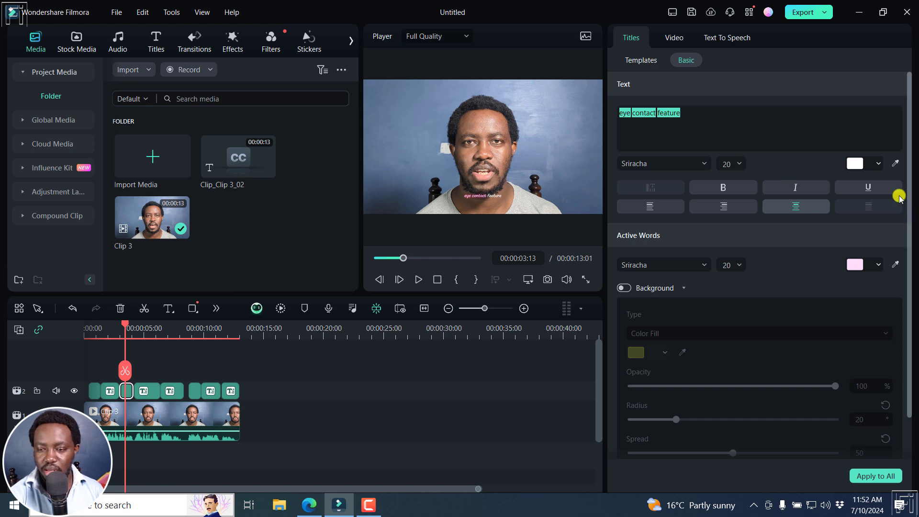
click(727, 164)
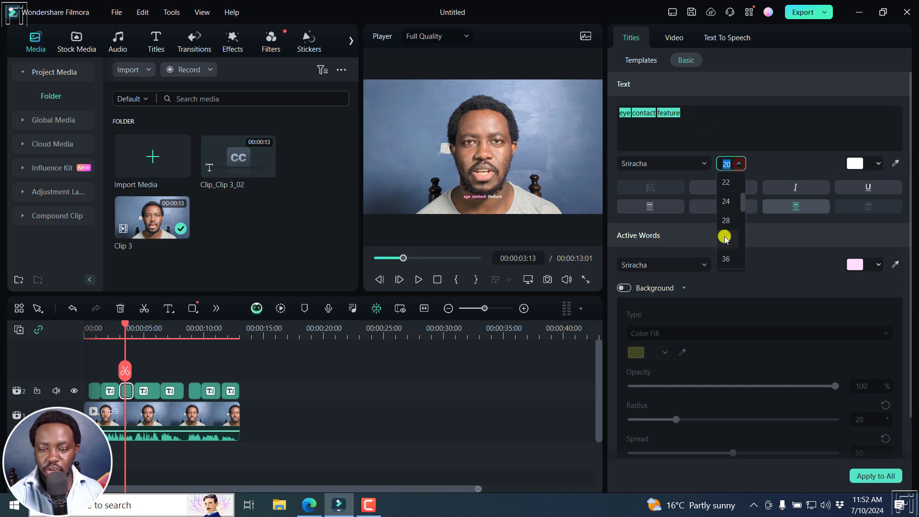
scroll(down, 3)
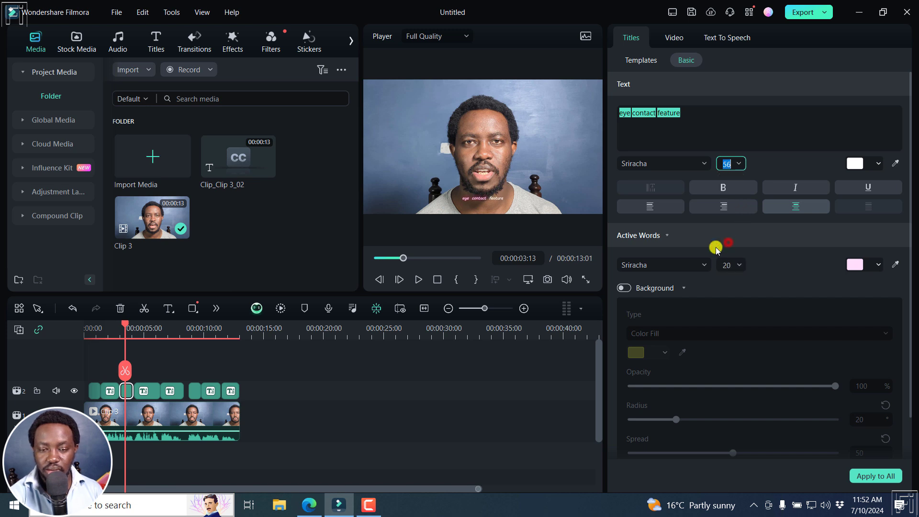
mouse_move(211, 356)
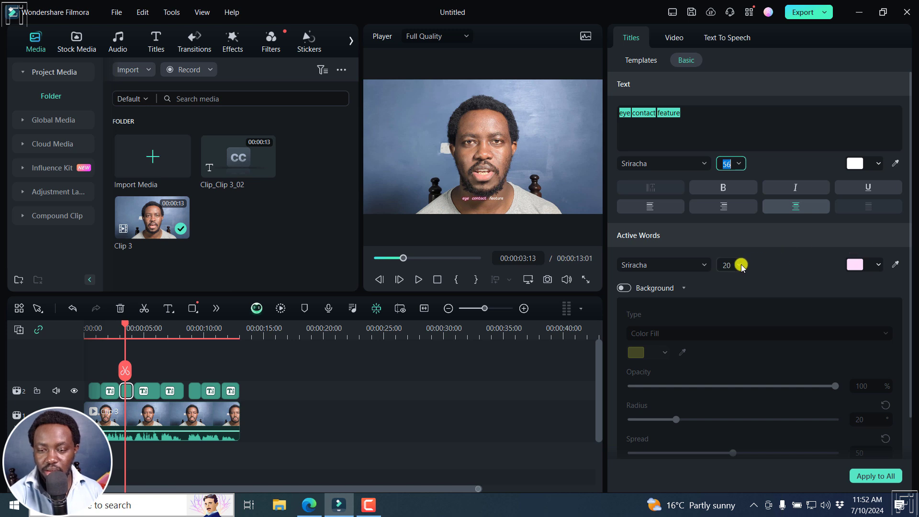
click(740, 264)
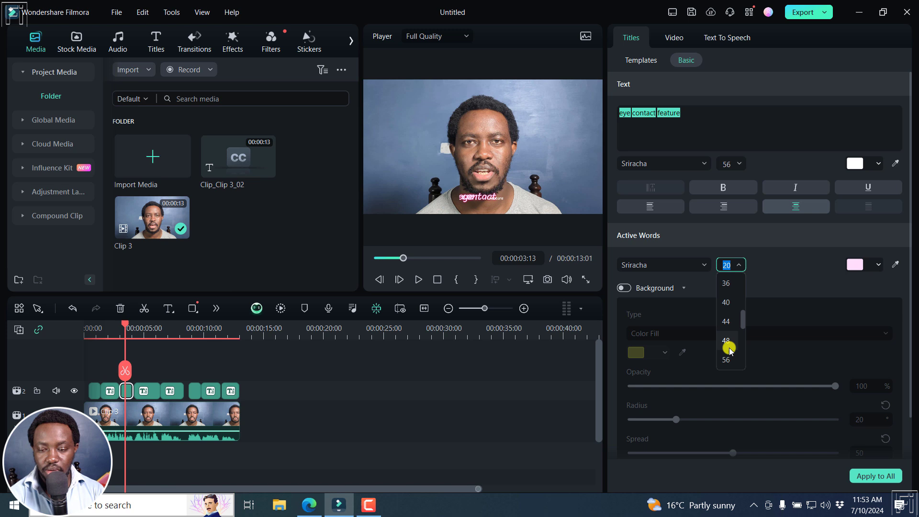
click(725, 359)
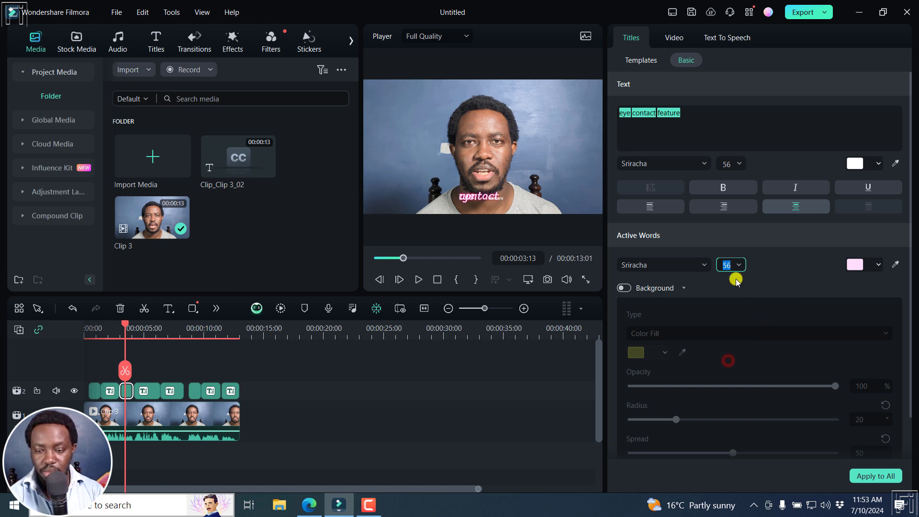
mouse_move(669, 228)
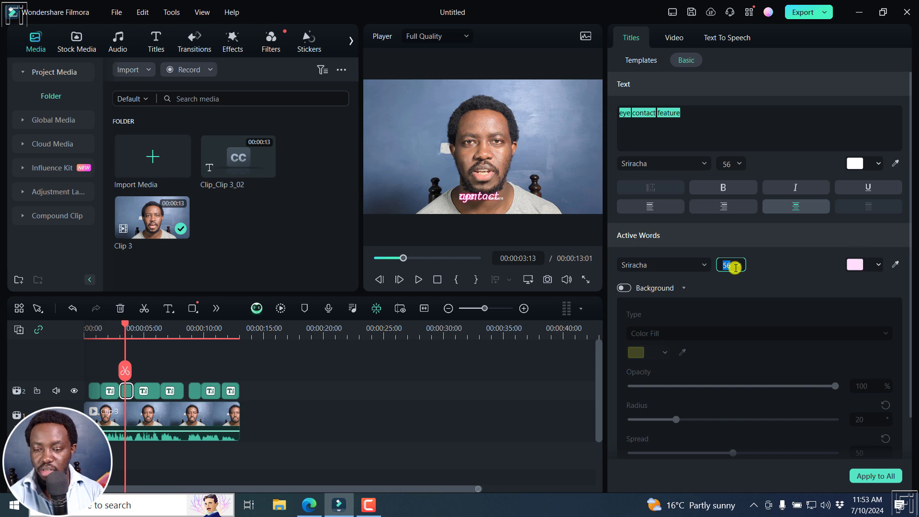
mouse_move(778, 268)
text(306)
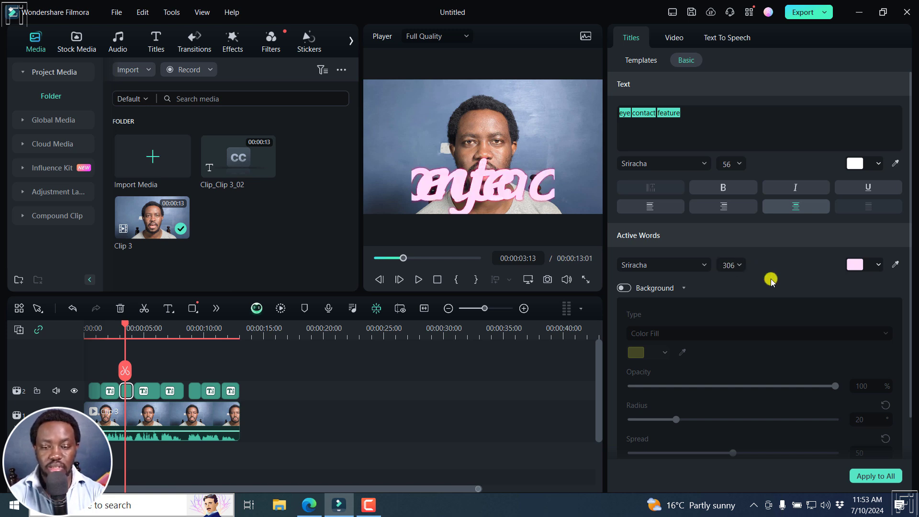
Step: Try other active-word sizes, leave them at 20, and preview the caption
click(729, 265)
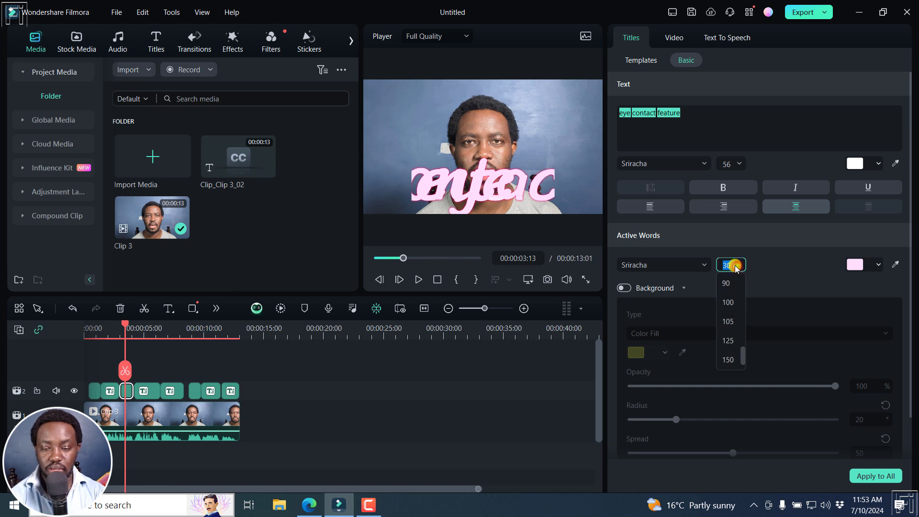
scroll(down, 3)
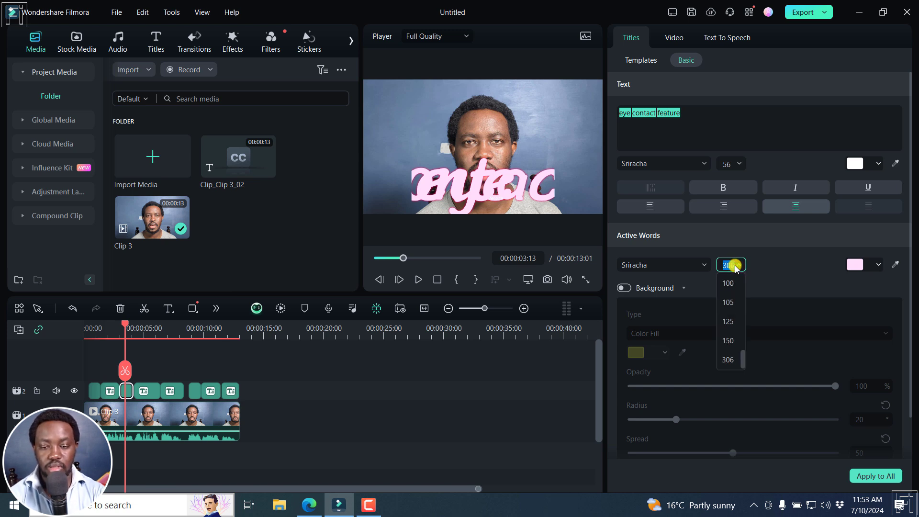
click(727, 360)
text(36)
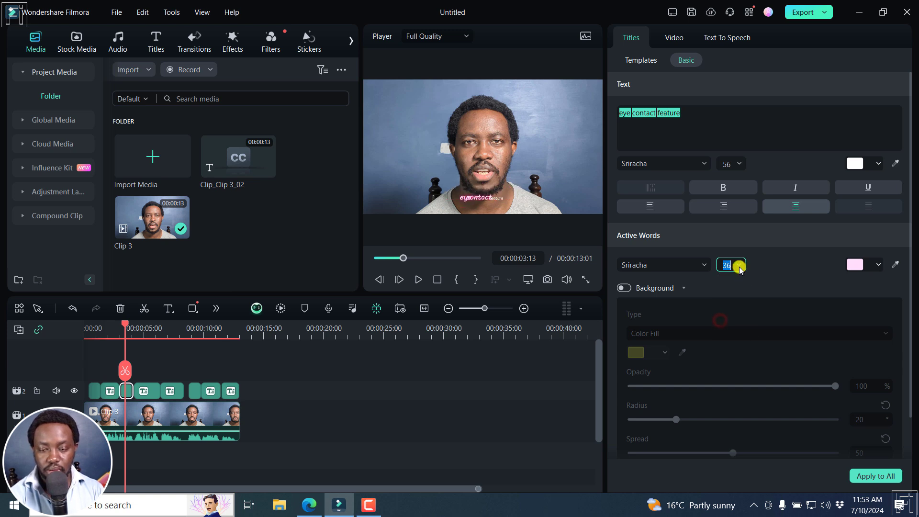
click(741, 264)
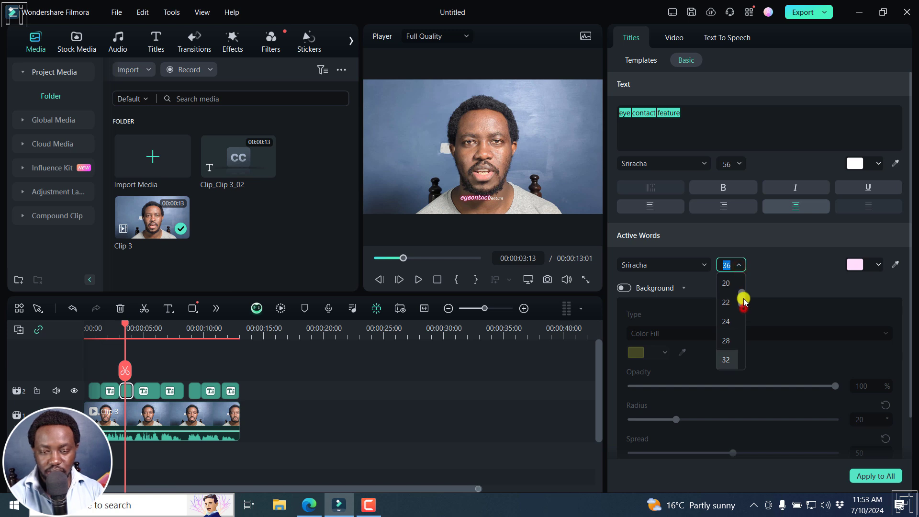
click(725, 302)
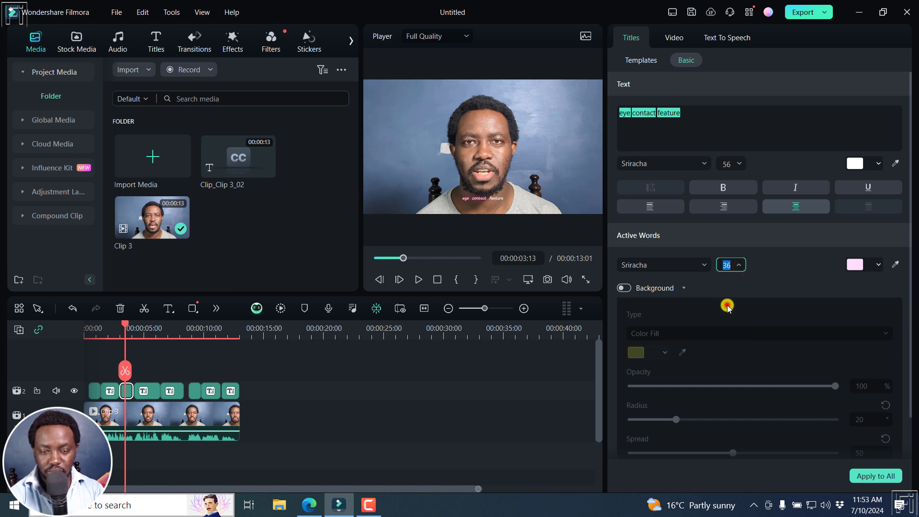
click(417, 280)
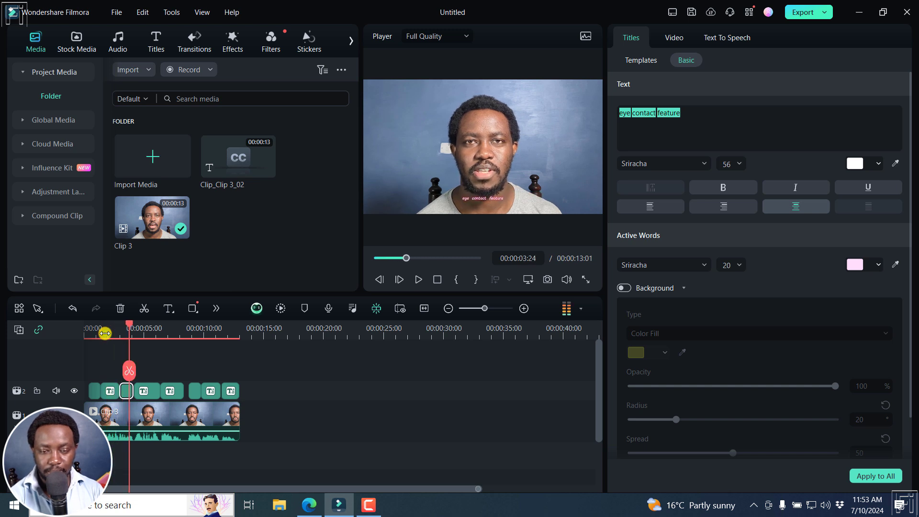
mouse_move(242, 364)
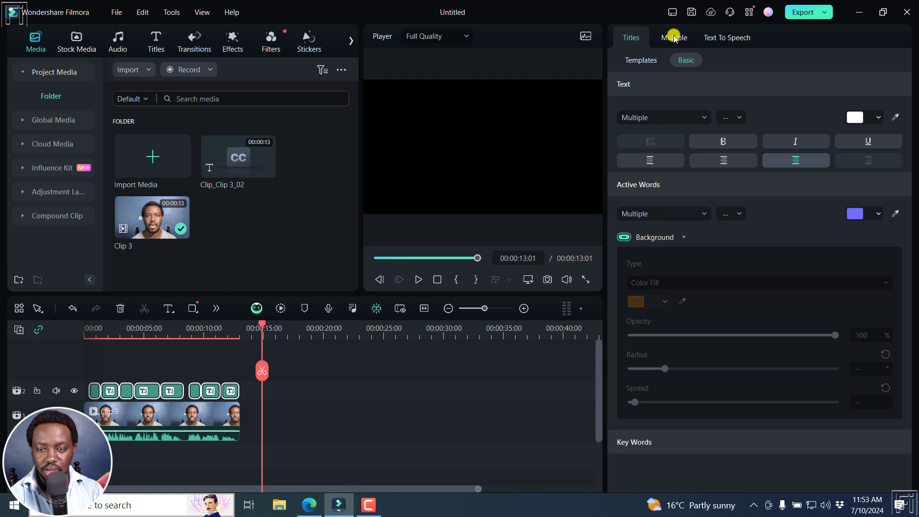
Step: Scale all selected captions to 151.72% at position X 43, Y 289 and preview the result
click(673, 37)
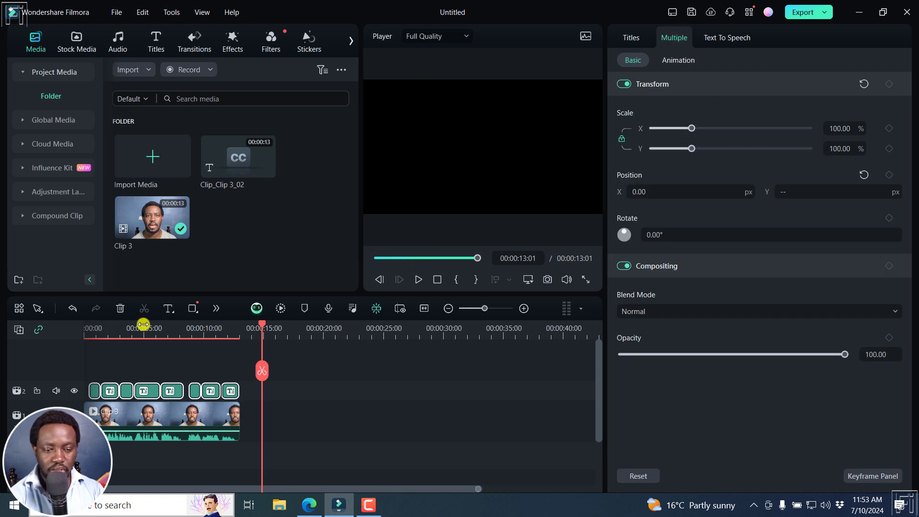
click(148, 322)
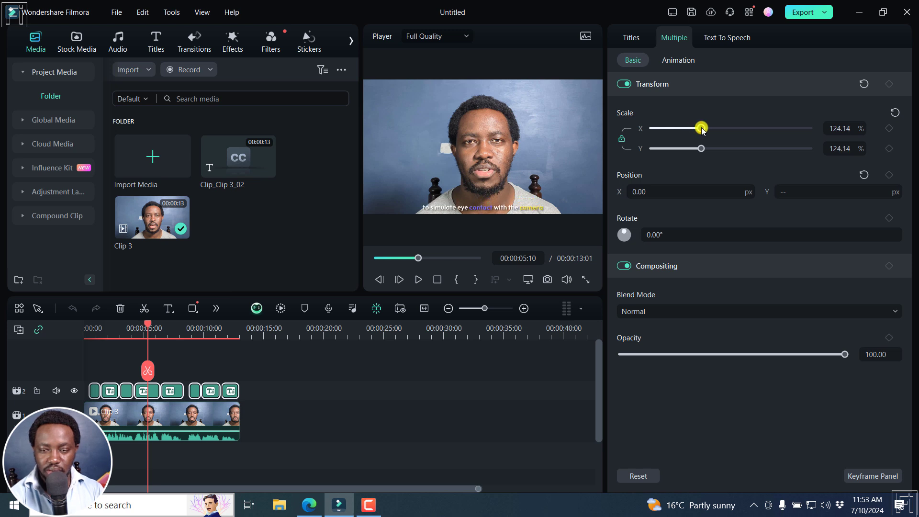
mouse_move(547, 191)
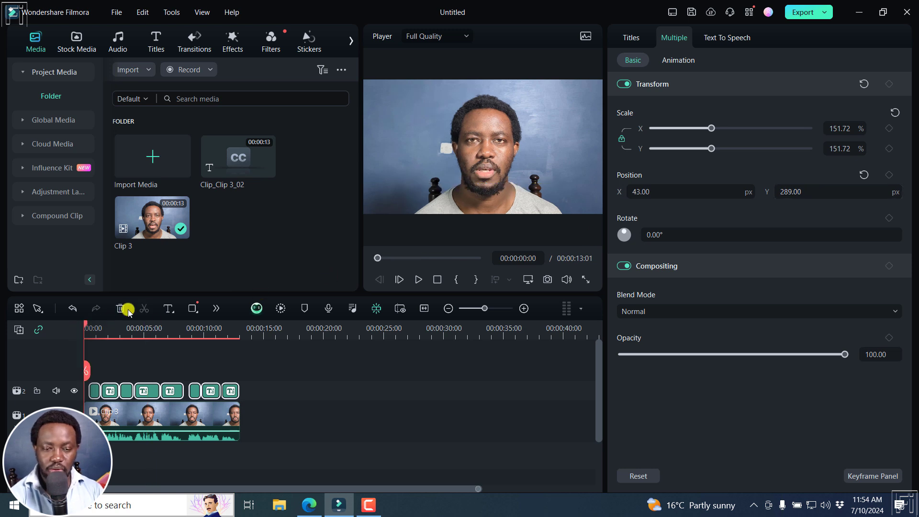
click(418, 278)
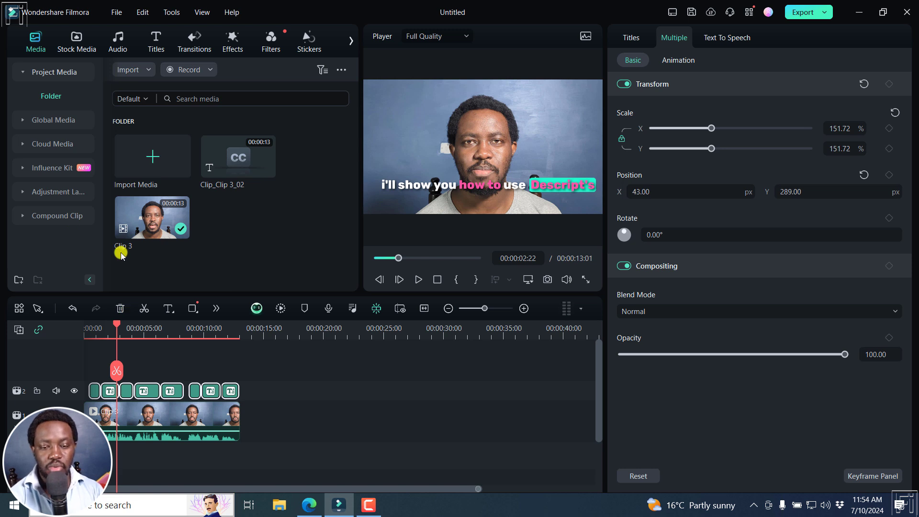
click(418, 280)
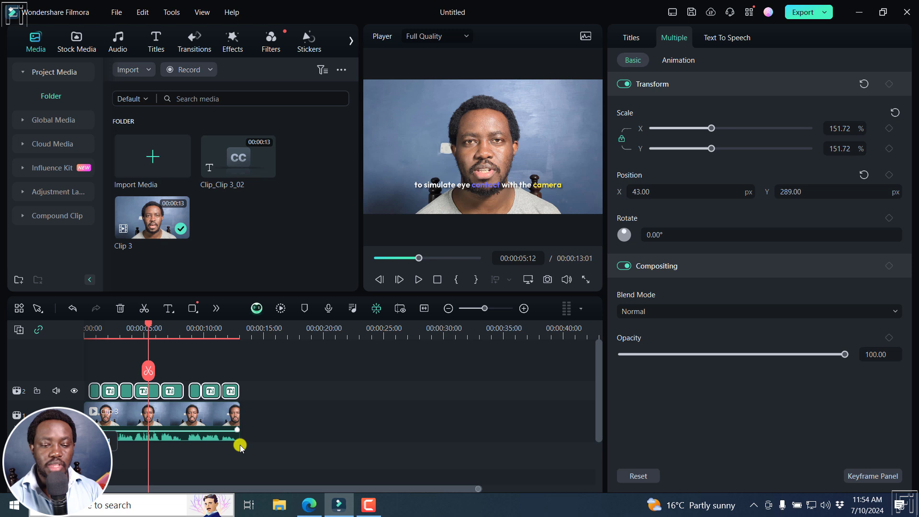
click(631, 37)
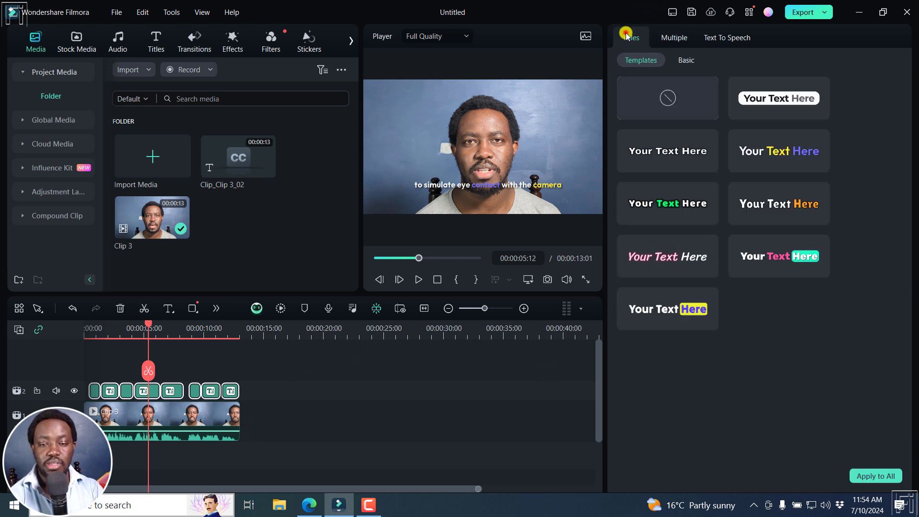
mouse_move(305, 438)
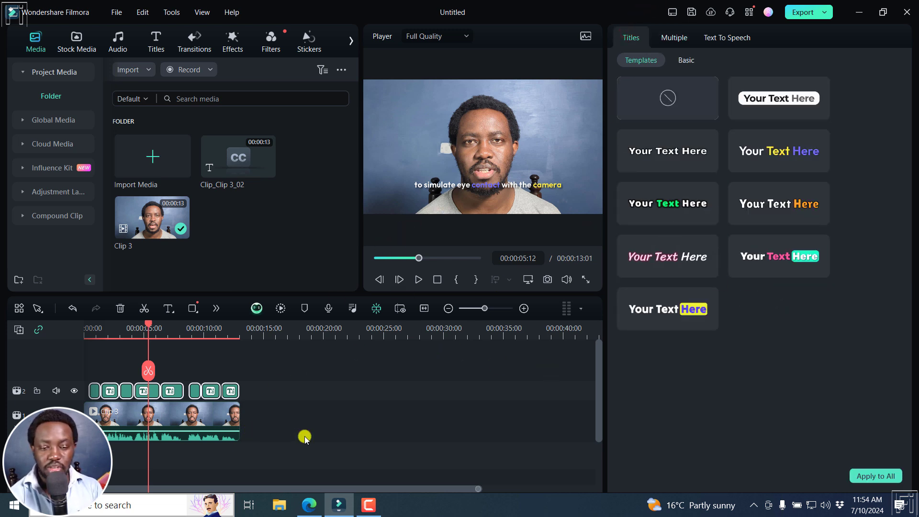
mouse_move(743, 283)
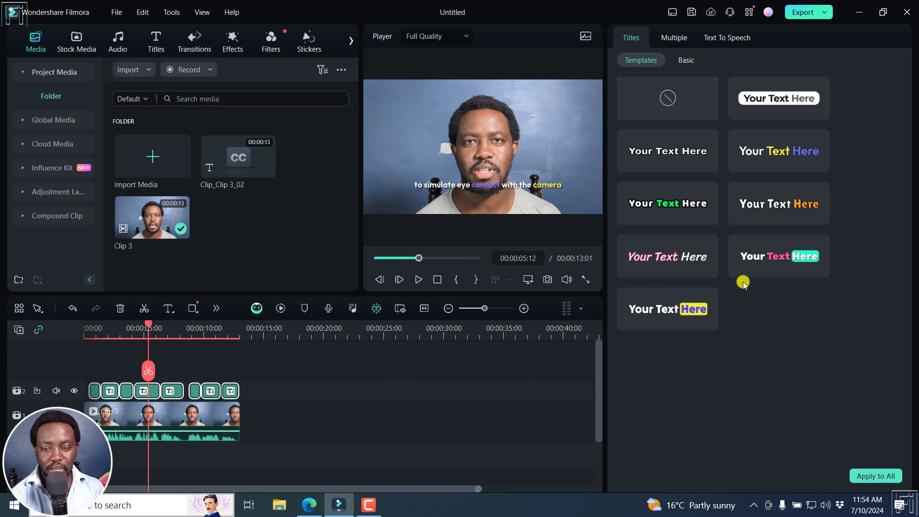
mouse_move(737, 309)
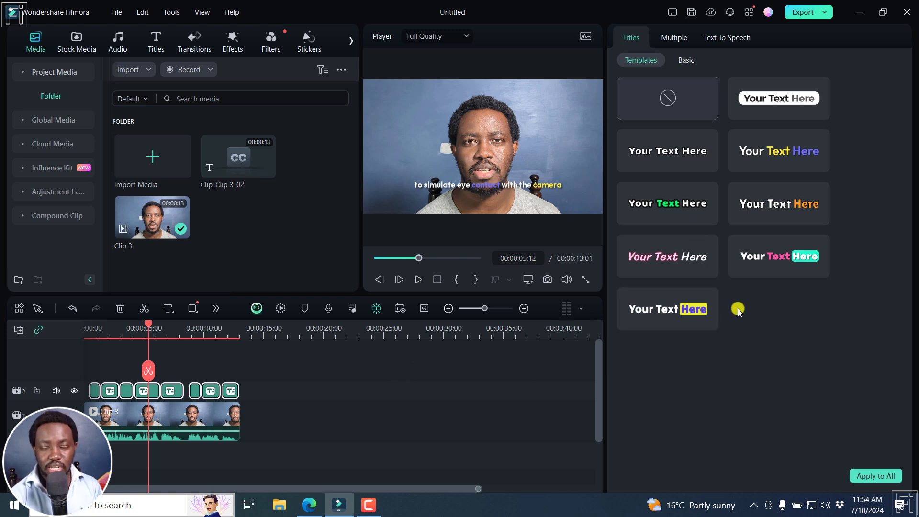
mouse_move(766, 311)
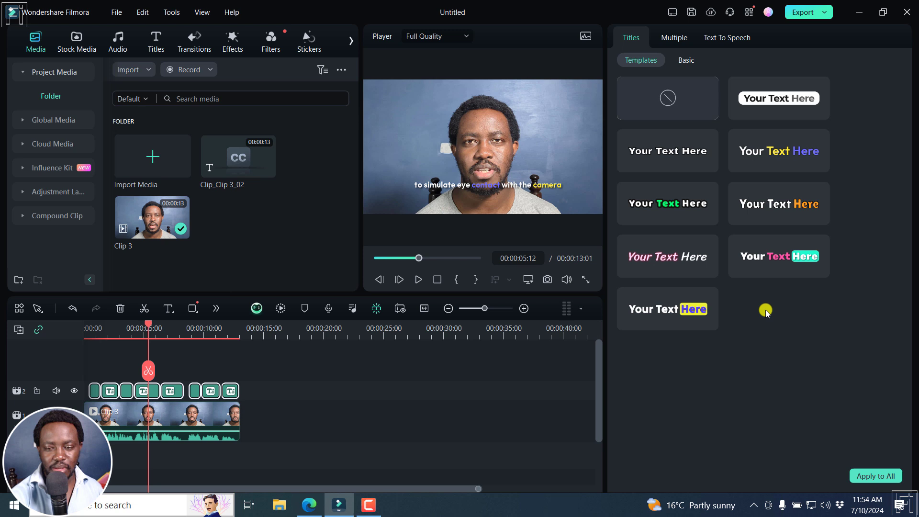
mouse_move(847, 398)
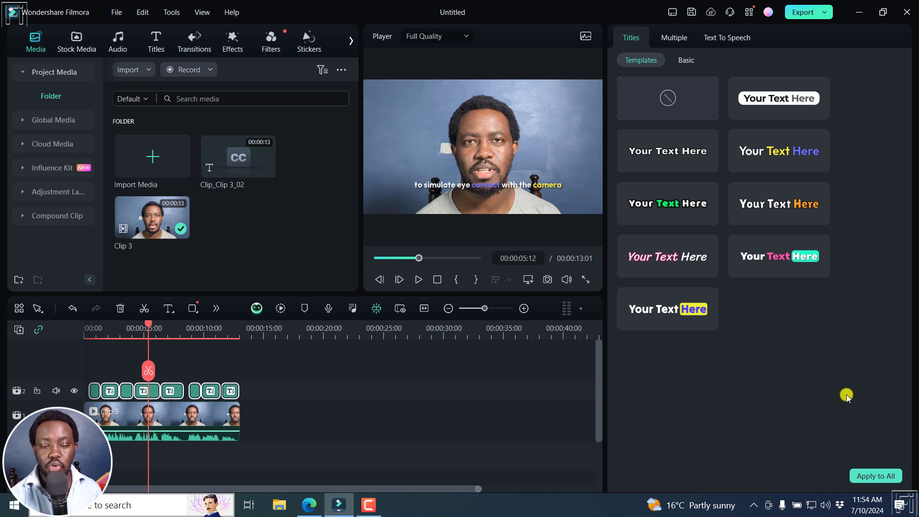
mouse_move(871, 278)
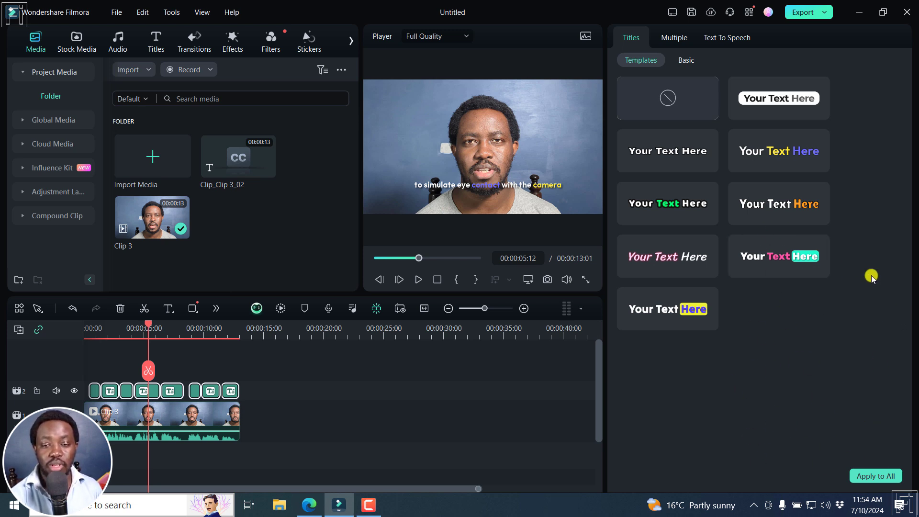
mouse_move(854, 335)
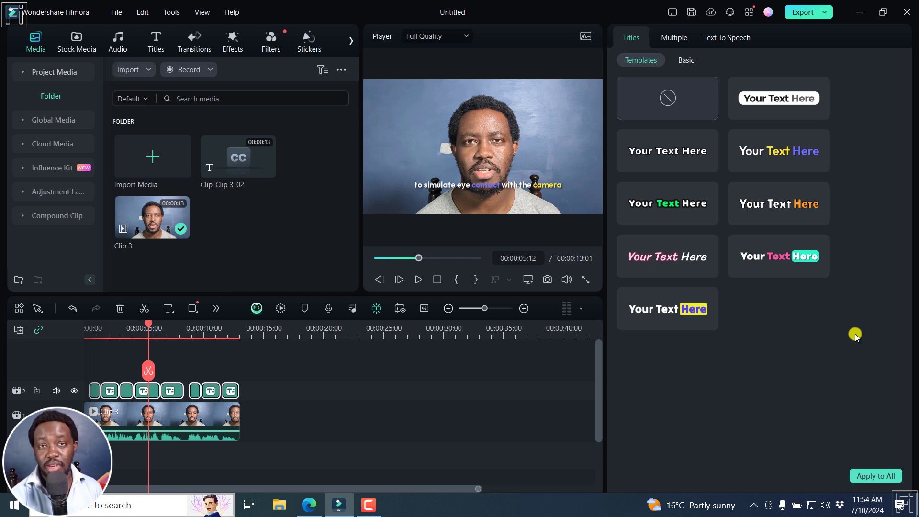
mouse_move(856, 279)
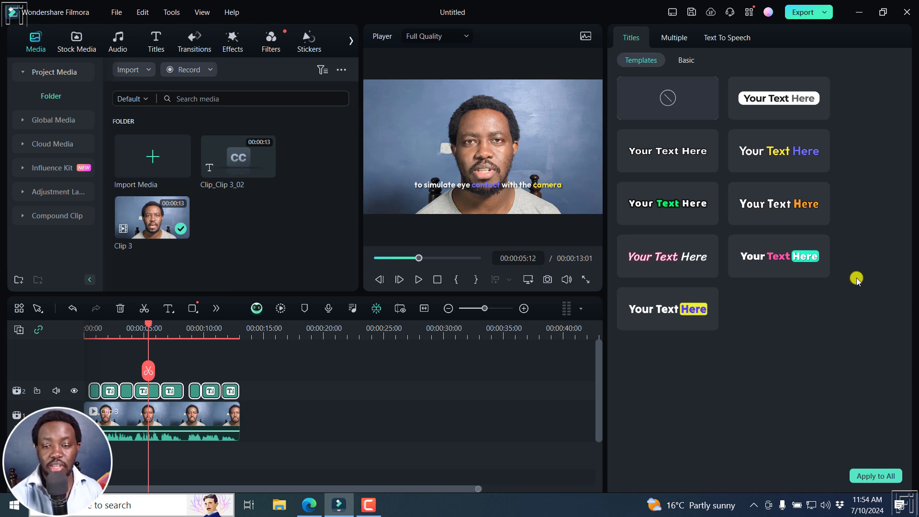
mouse_move(901, 185)
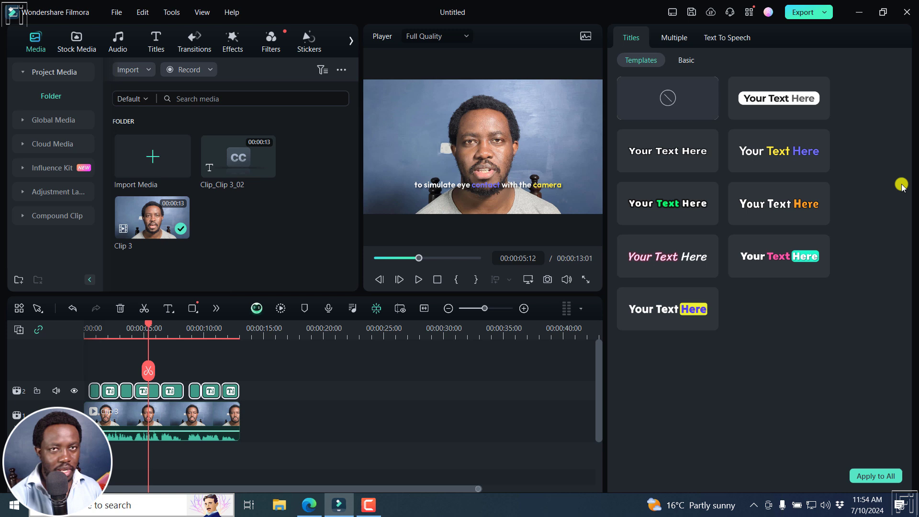
mouse_move(818, 339)
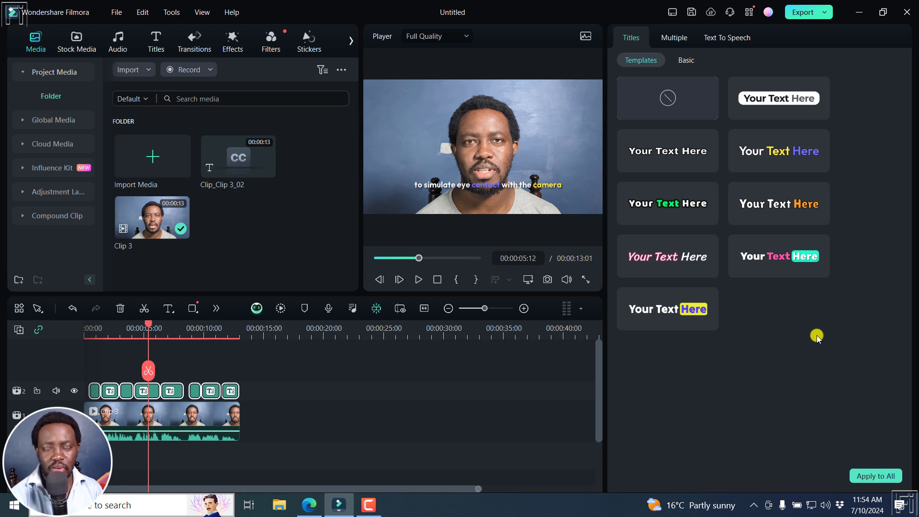
mouse_move(707, 351)
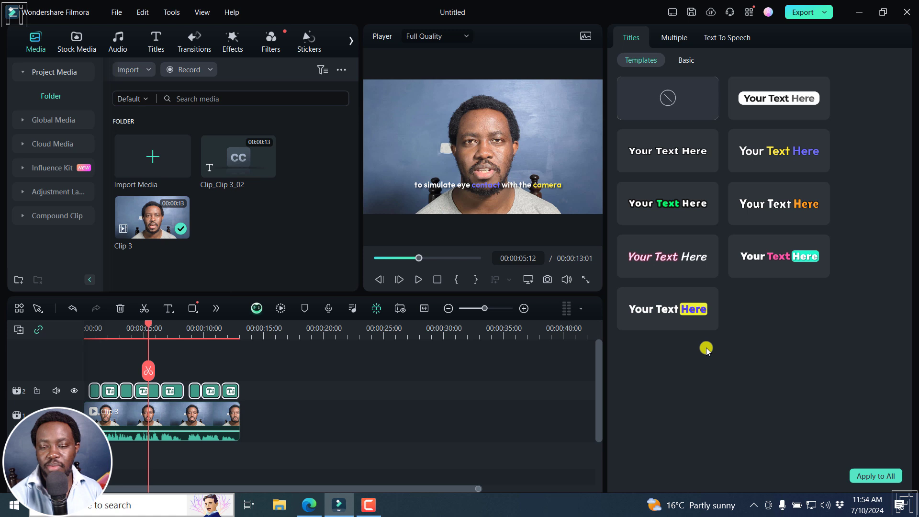
mouse_move(731, 299)
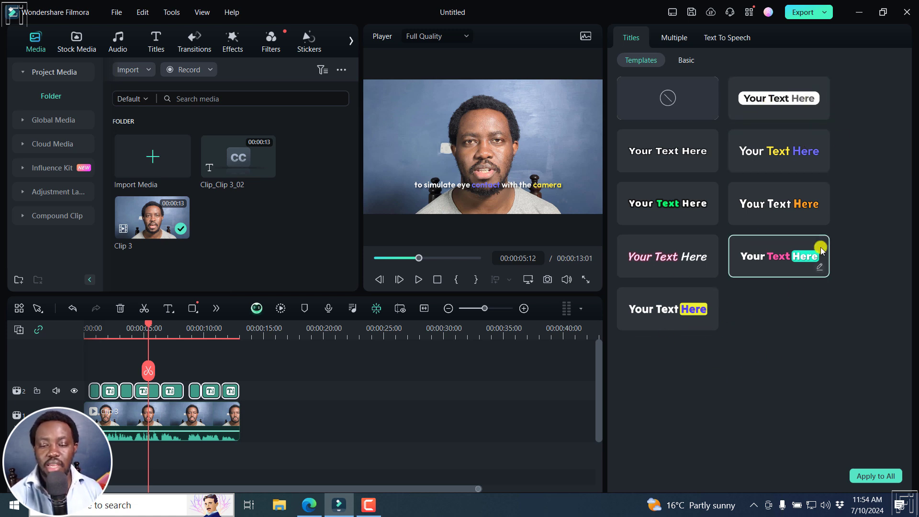
mouse_move(677, 337)
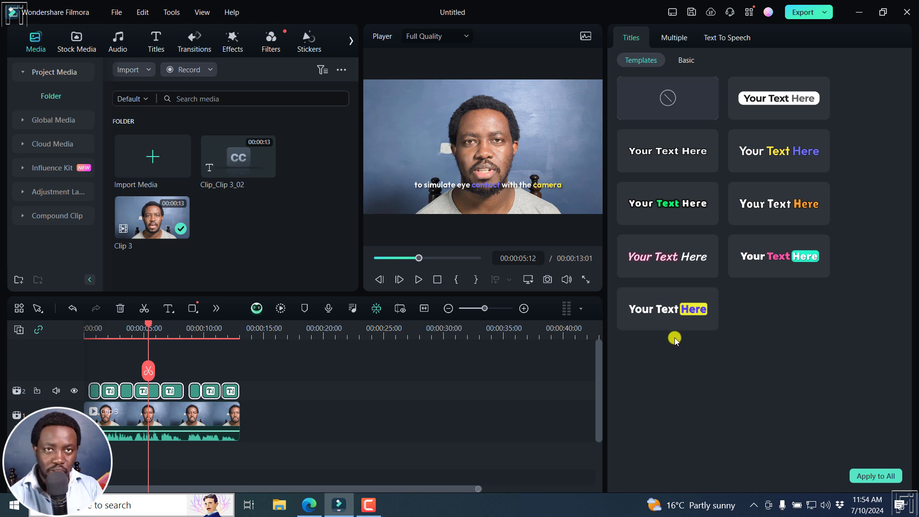
mouse_move(711, 386)
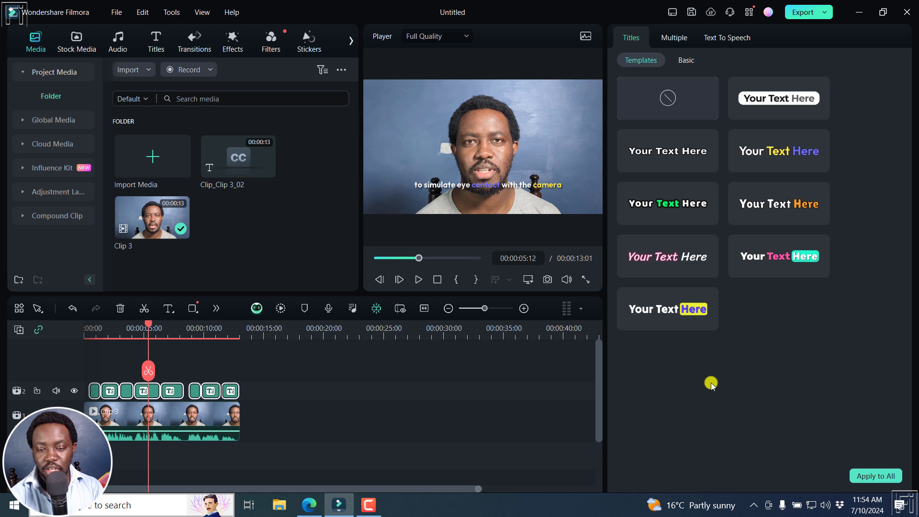
mouse_move(599, 383)
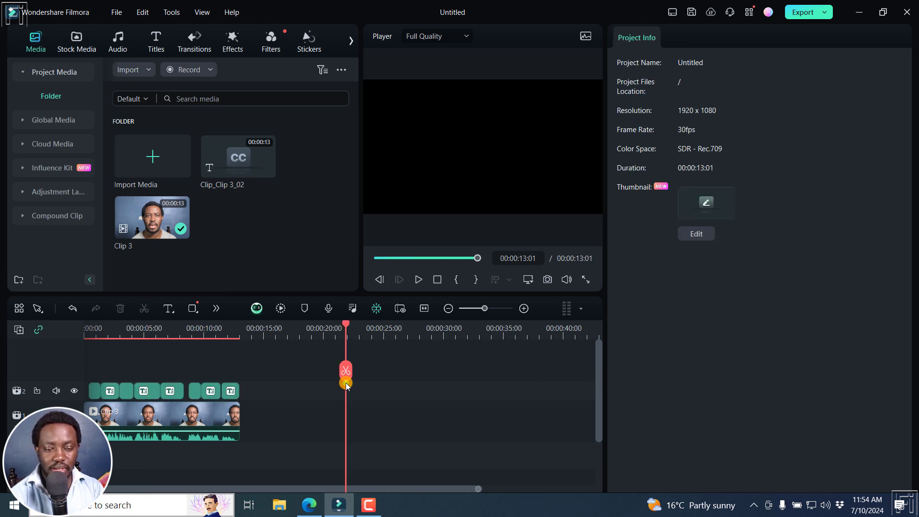
mouse_move(256, 391)
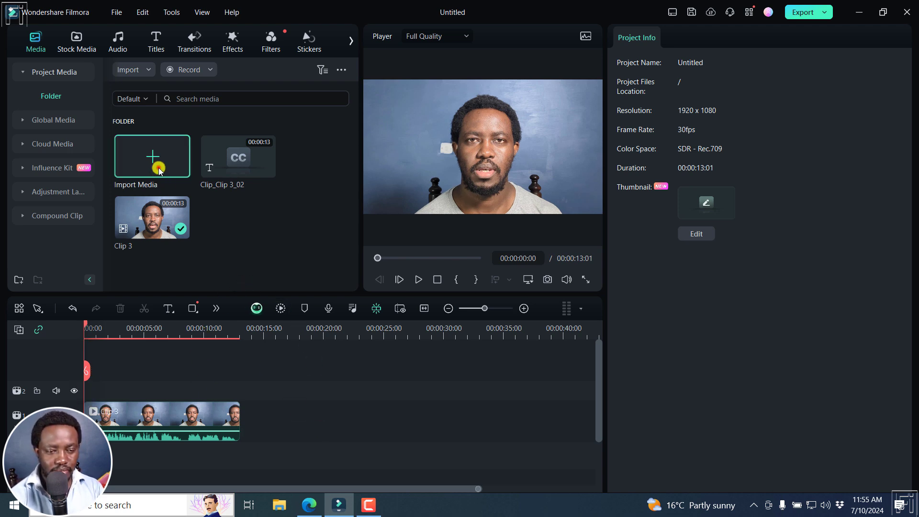
Step: Import the Clip 3.srt subtitle file into the media library
click(152, 156)
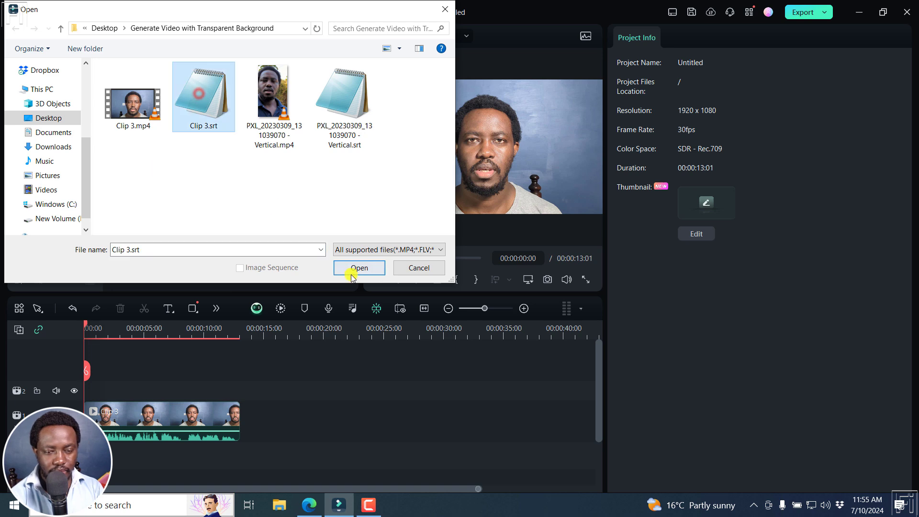
click(359, 268)
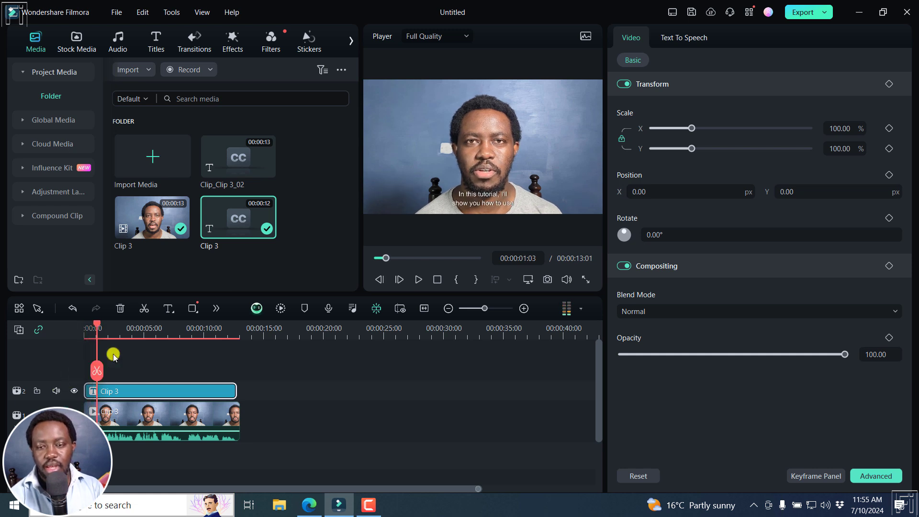
mouse_move(412, 433)
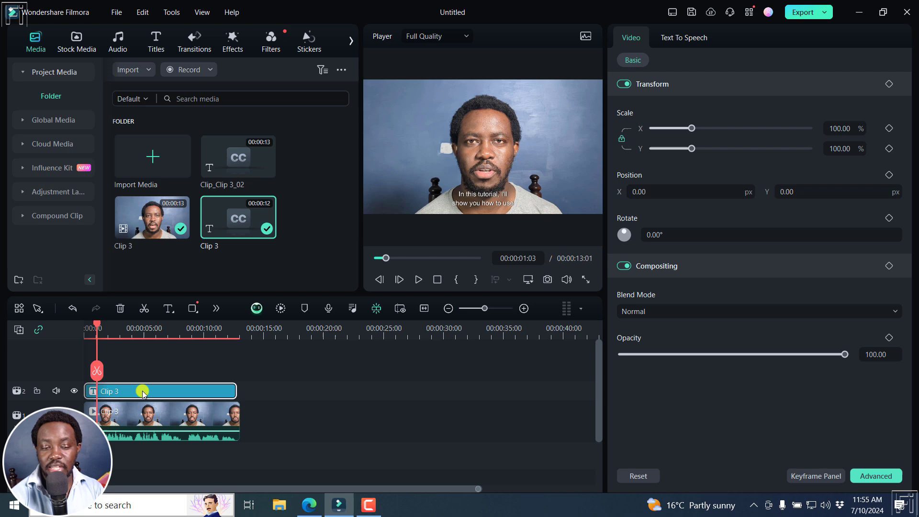
Step: Convert the Clip 3 subtitle clip to separate title clips and preview them
right_click(140, 390)
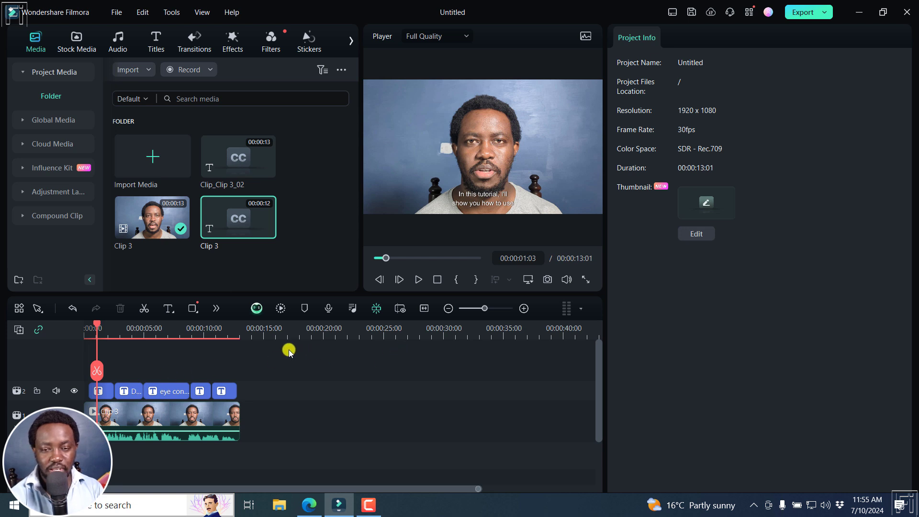
click(418, 279)
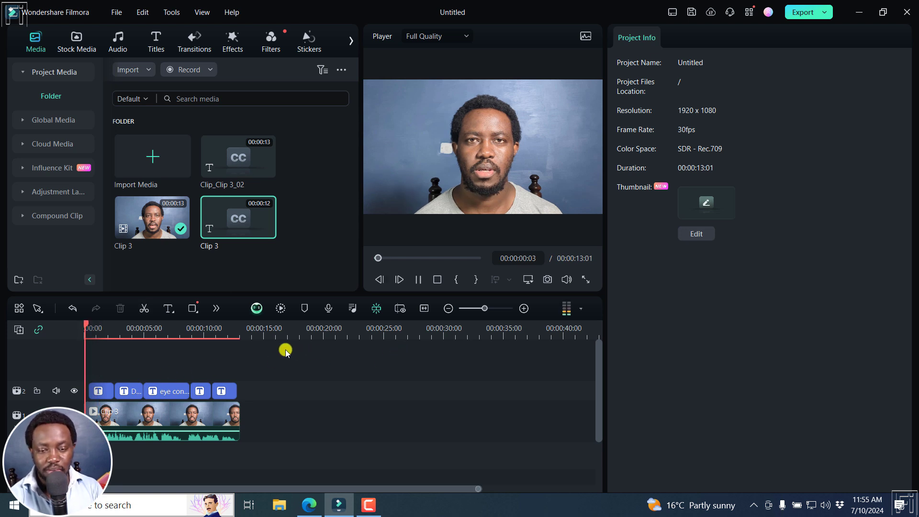
click(417, 278)
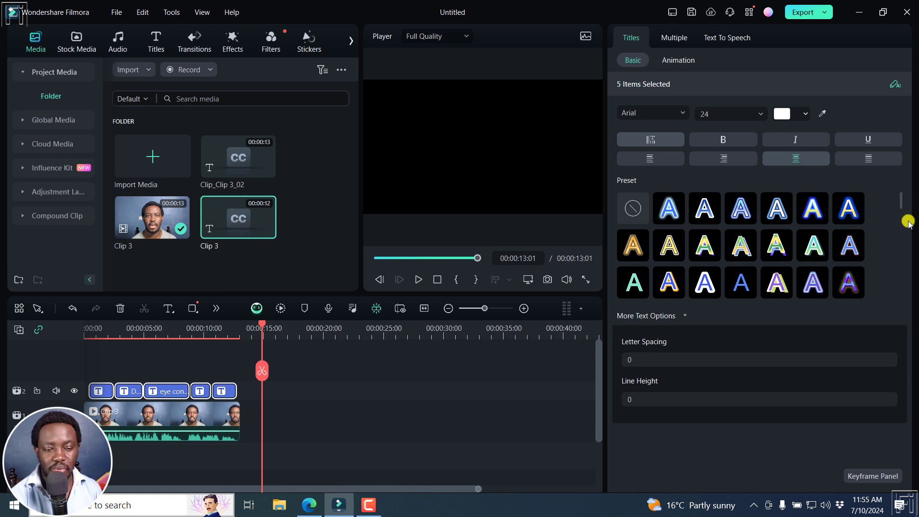
mouse_move(250, 389)
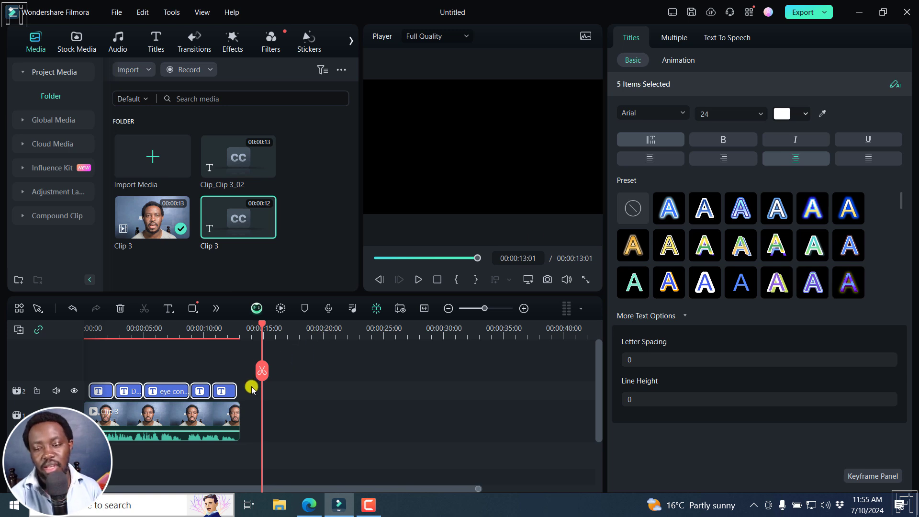
mouse_move(660, 351)
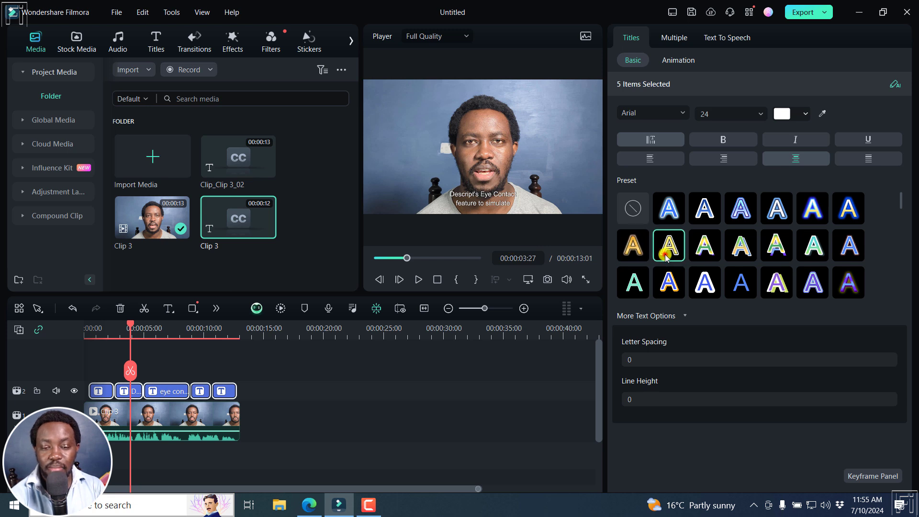
Step: Apply the yellow text preset to all five converted title clips
click(668, 246)
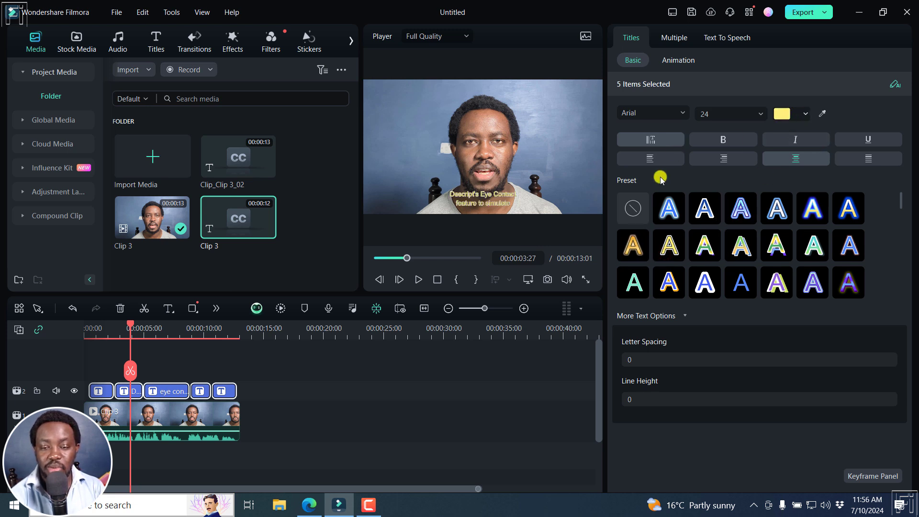
mouse_move(723, 159)
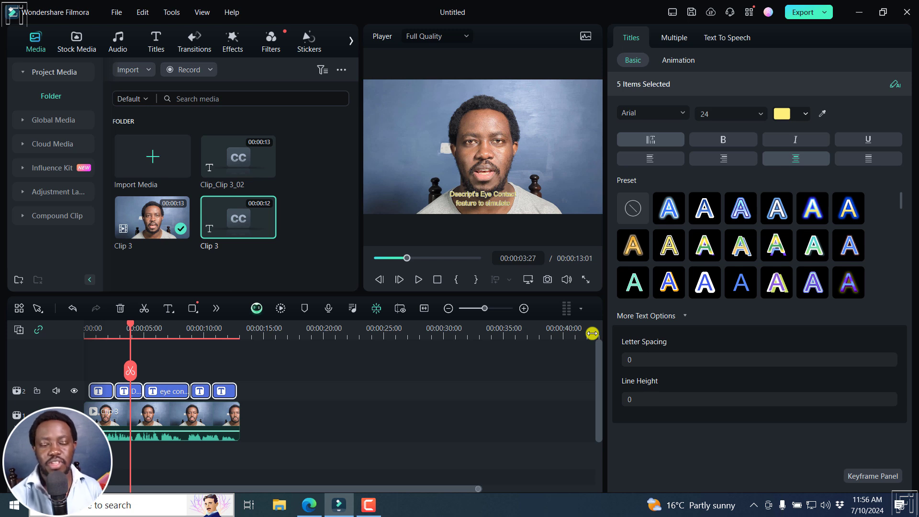
mouse_move(465, 441)
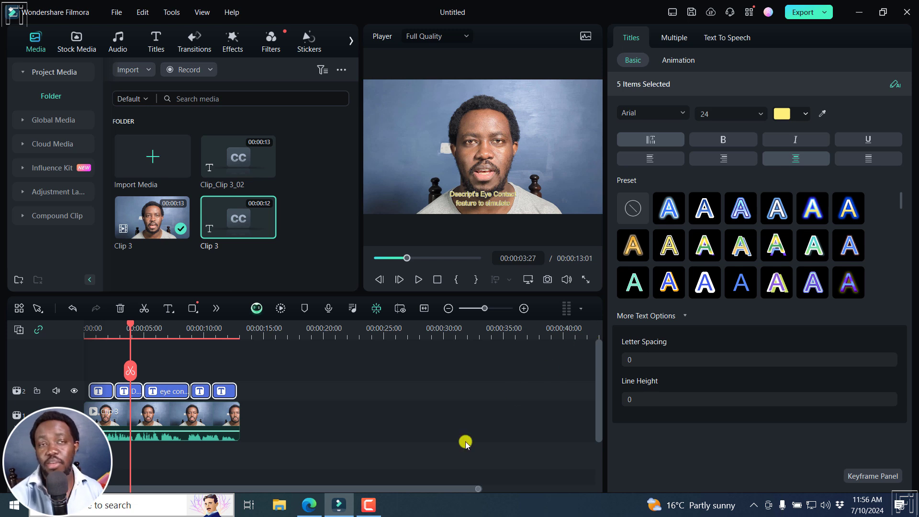